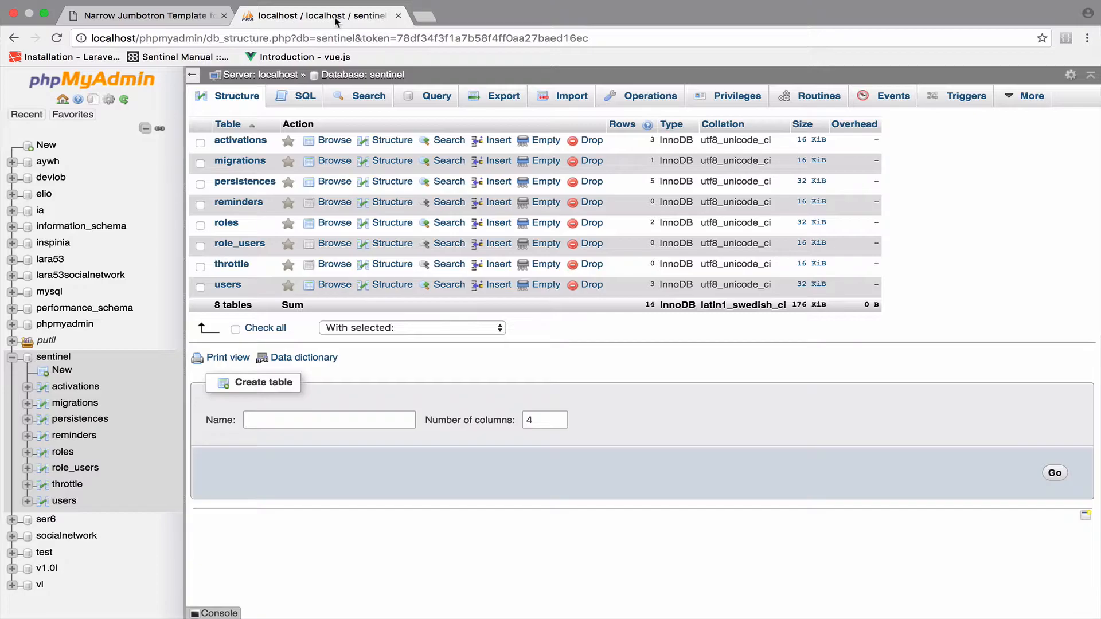
{"action": "mouse_move", "coordinate": [324, 112]}
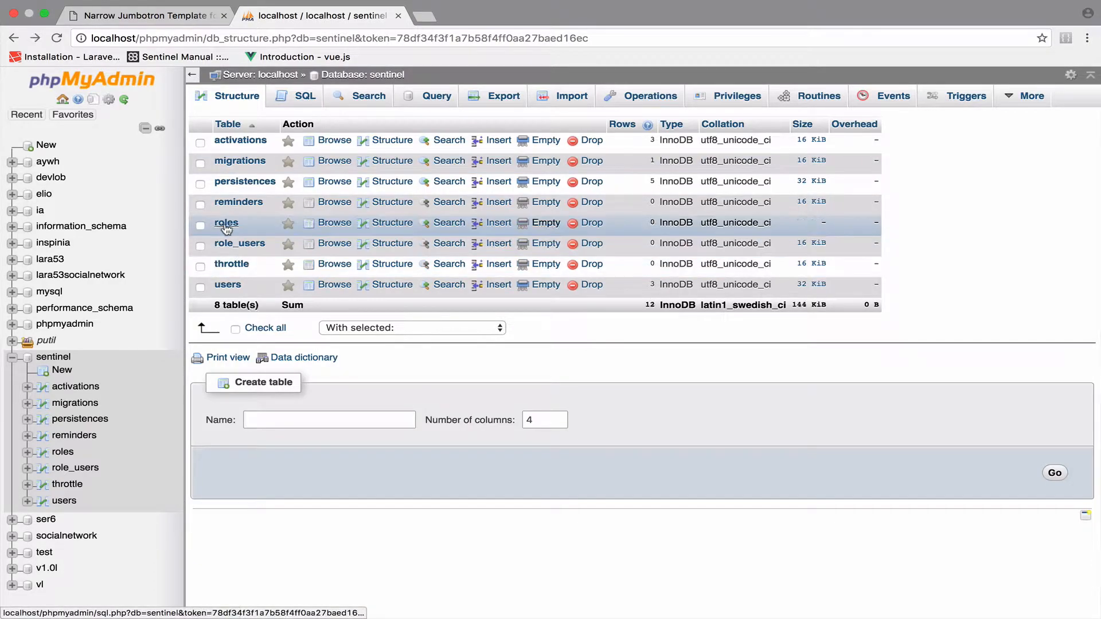
- Insert two roles rows, admin/Admin and manager/Manager, into the roles table
{"action": "left_click", "coordinate": [226, 222]}
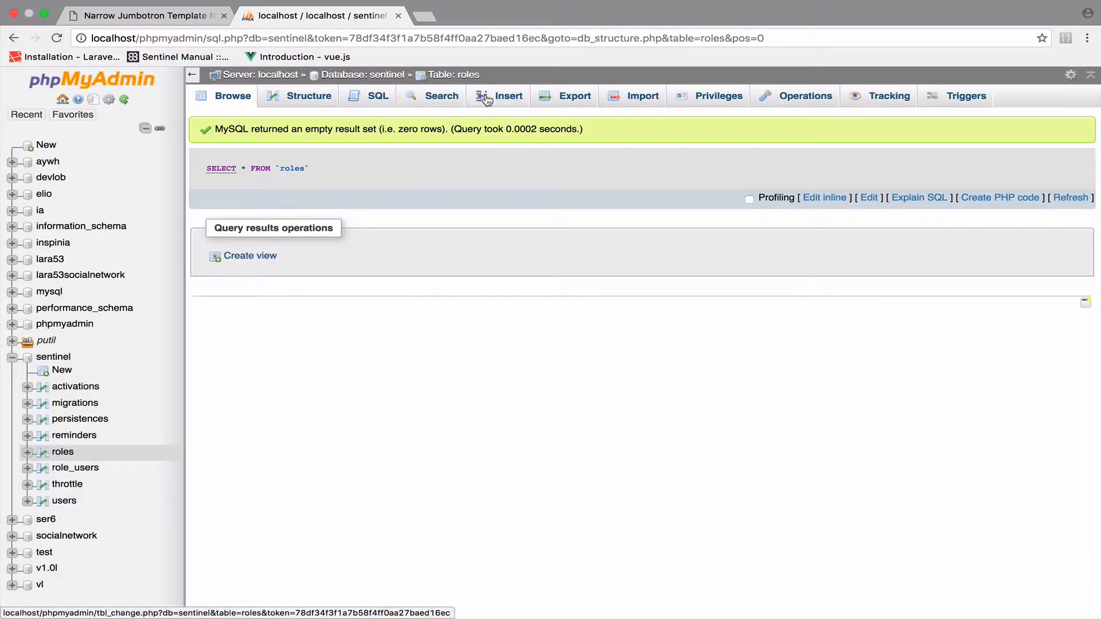
{"action": "left_click", "coordinate": [508, 96]}
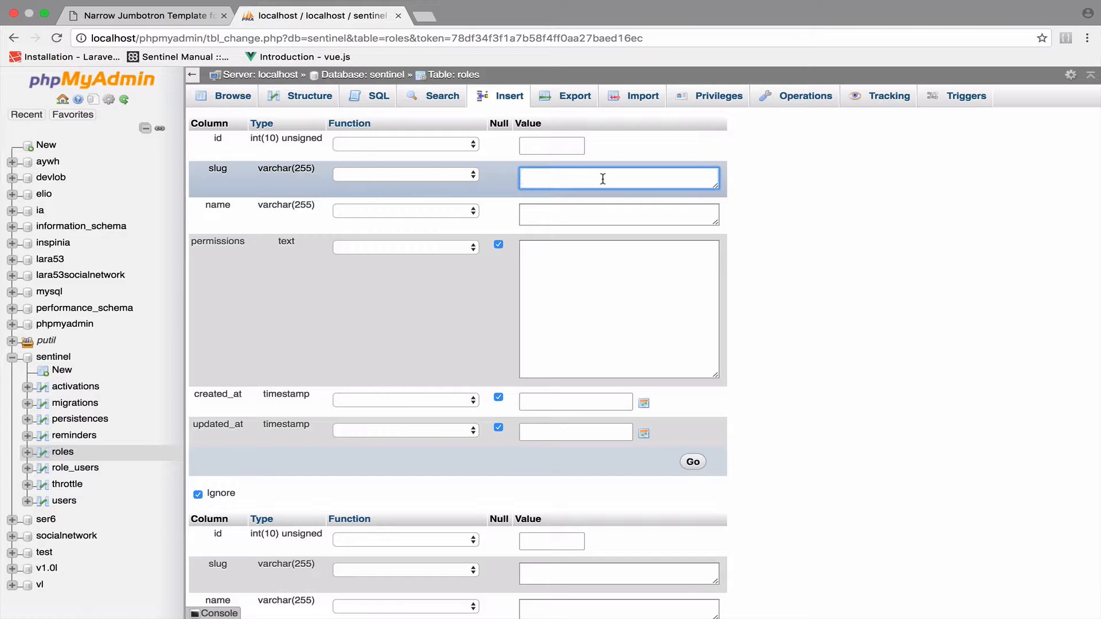
{"action": "type", "text": "Admin"}
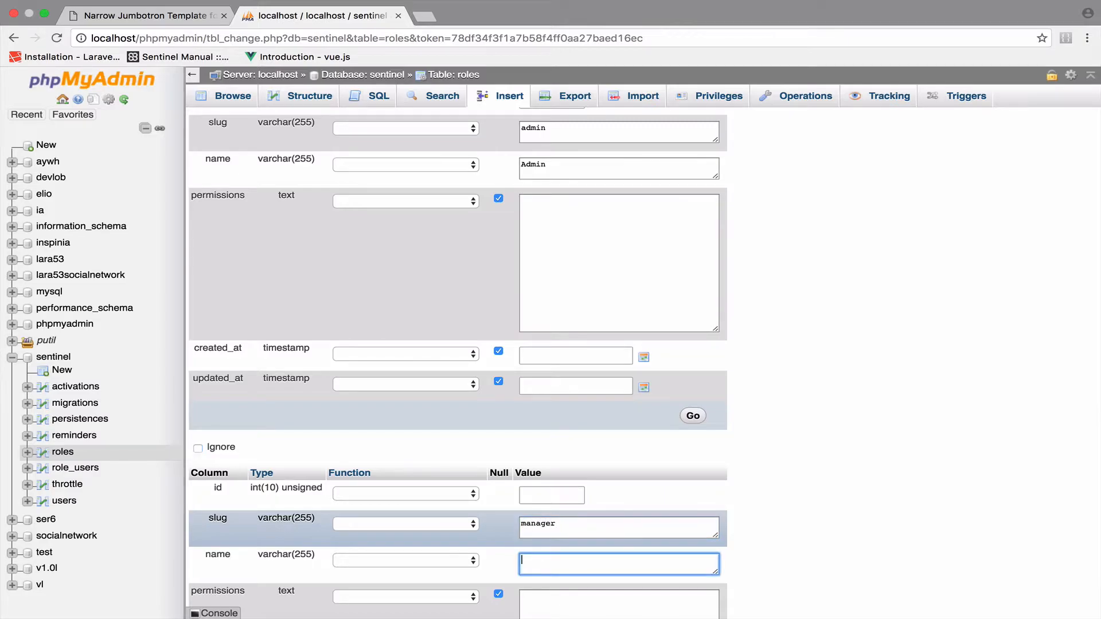
{"action": "type", "text": "Manager"}
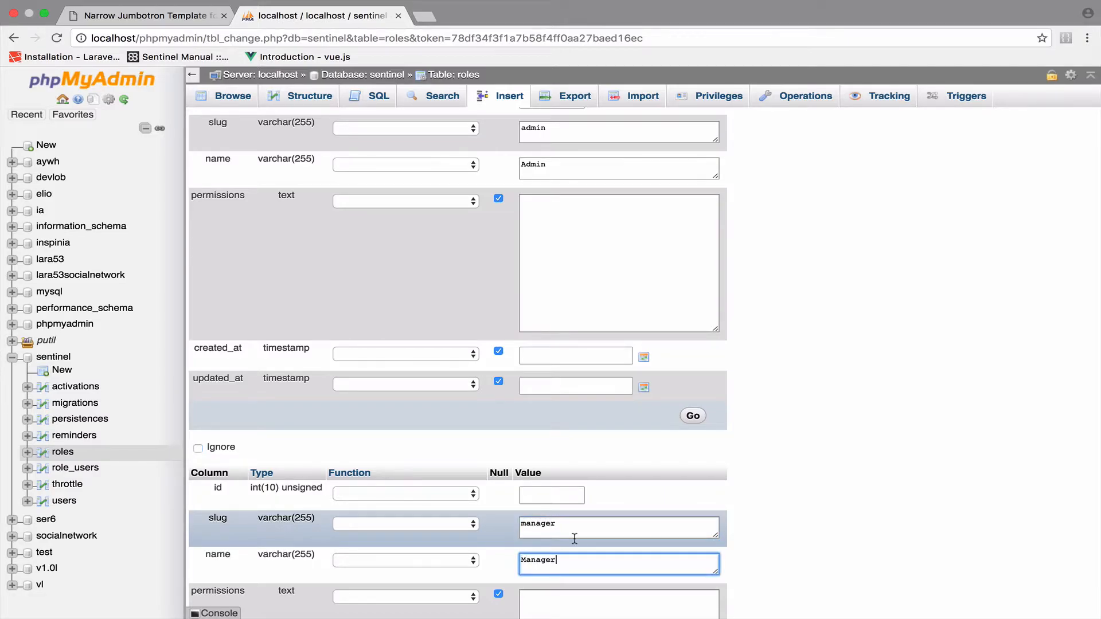
{"action": "left_click", "coordinate": [691, 416]}
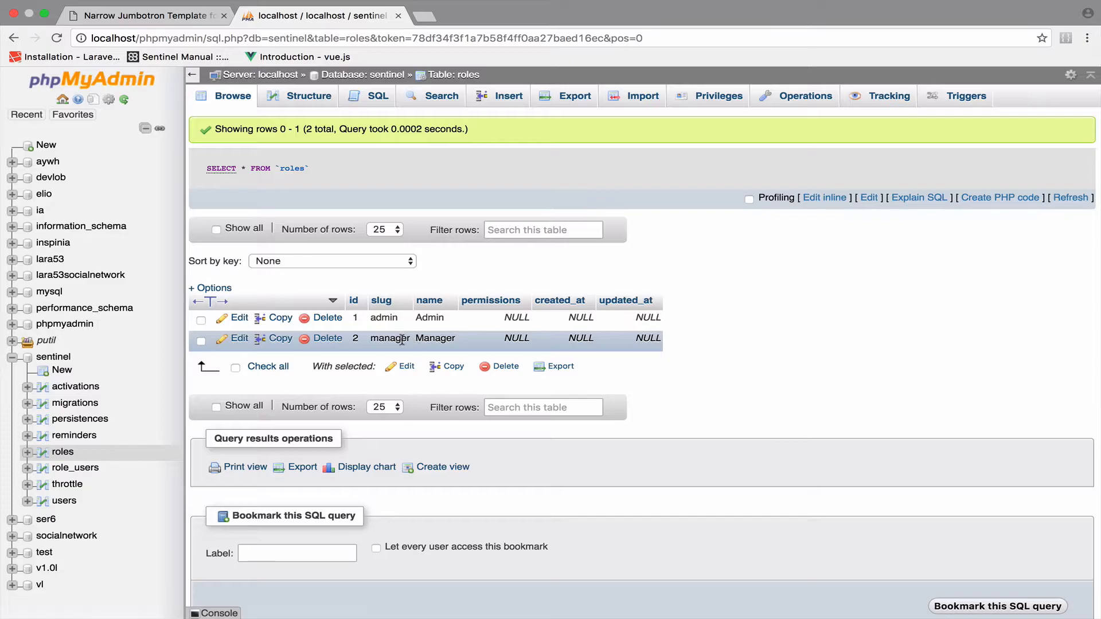
- Review the role_users table structure (user_id, role_id) and switch to the editor
{"action": "left_click", "coordinate": [75, 468]}
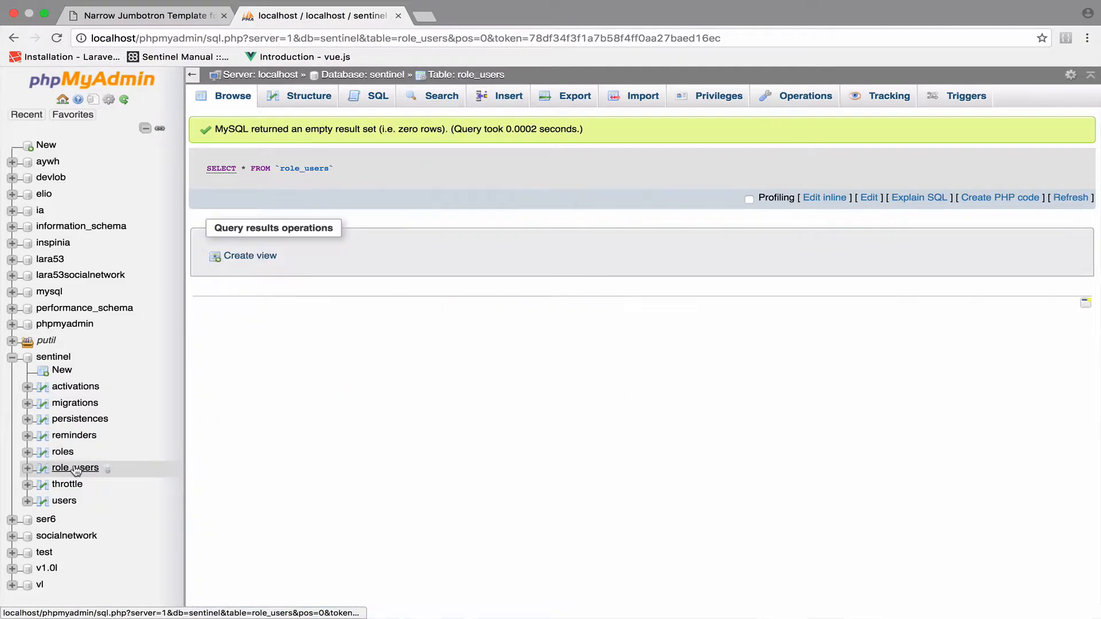
{"action": "left_click", "coordinate": [308, 95]}
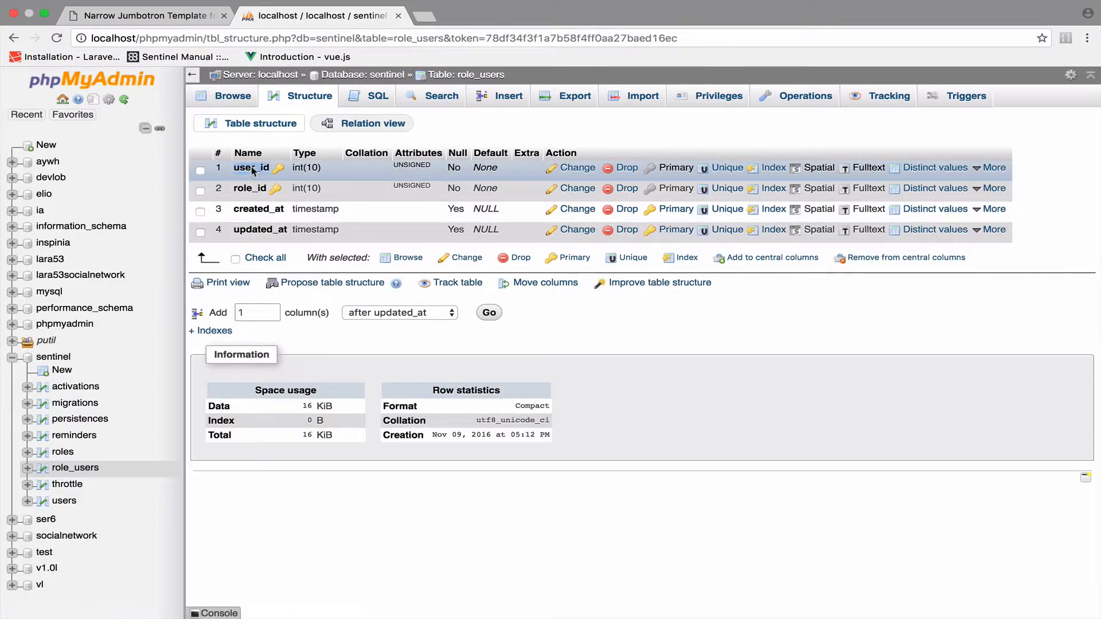
{"action": "left_click", "coordinate": [200, 190]}
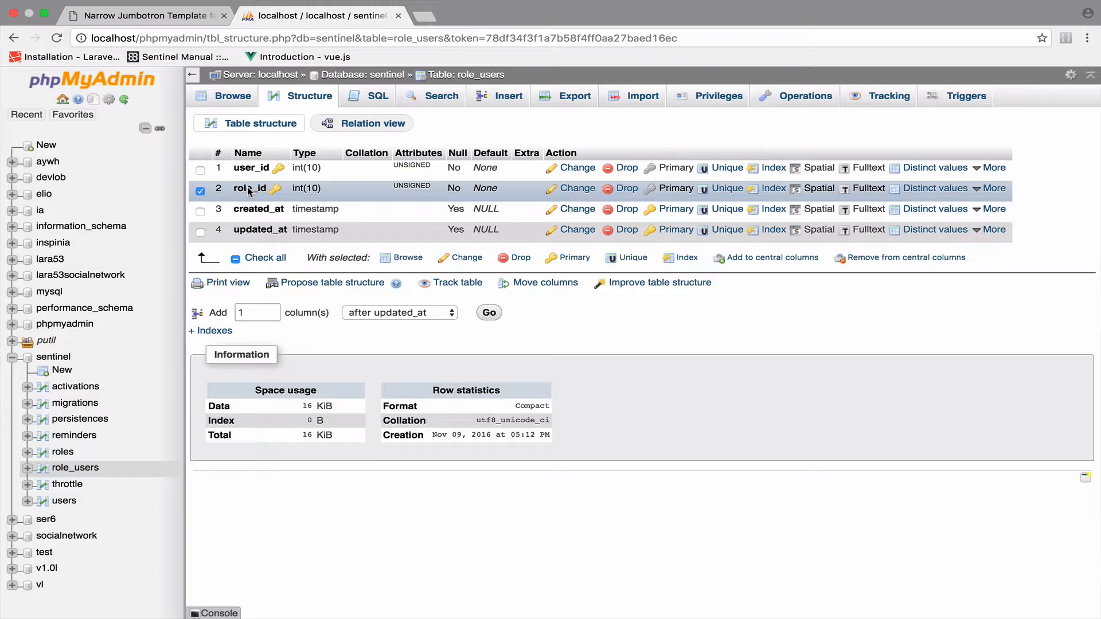
{"action": "left_click", "coordinate": [200, 191]}
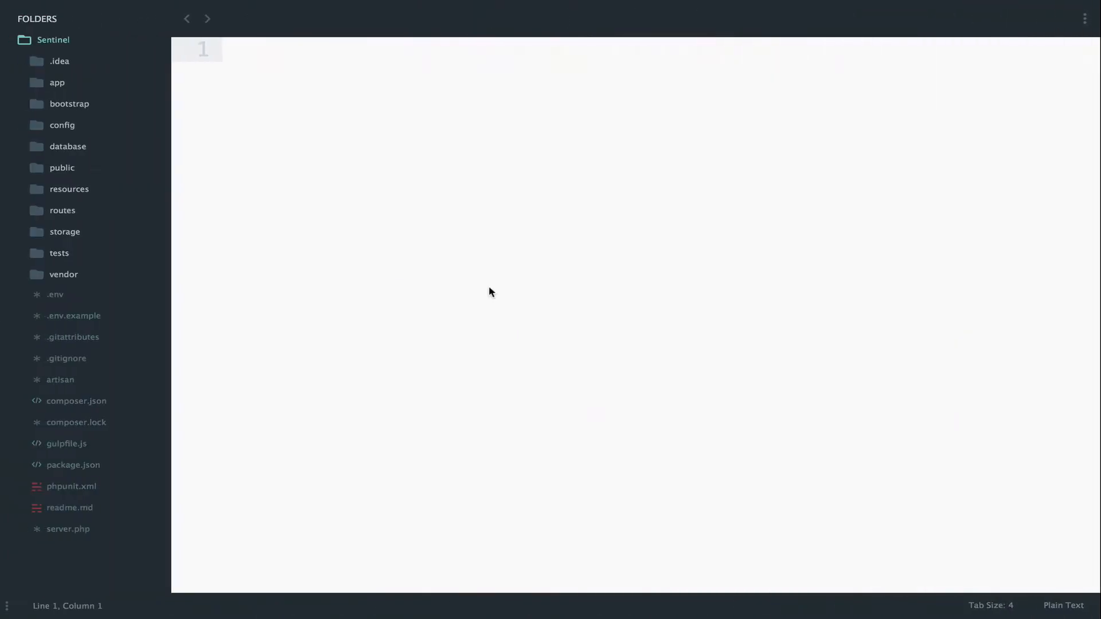
- Open RegistrationController.php via 'regc' and add blank lines after registerAndActivate
{"action": "type", "text": "regc"}
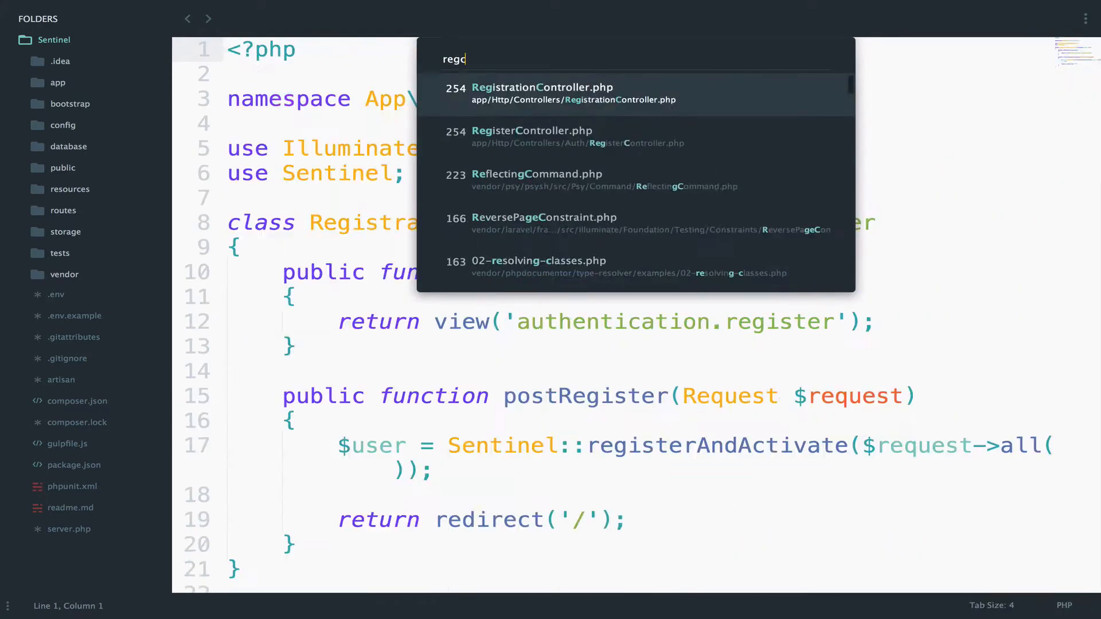
{"action": "left_click", "coordinate": [542, 93]}
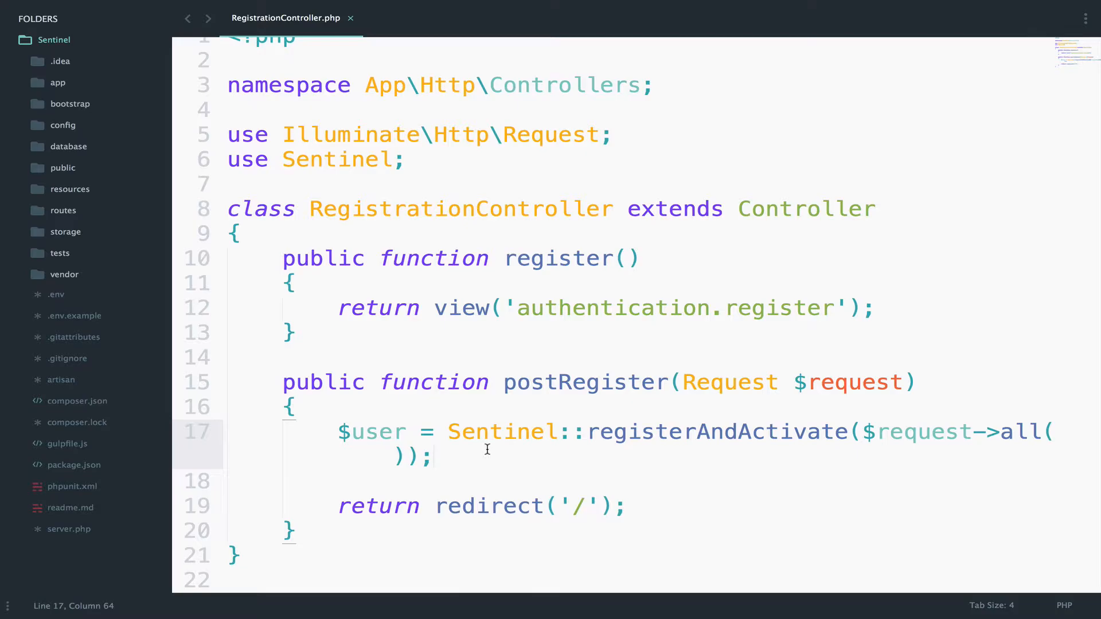
{"action": "key", "text": "enter"}
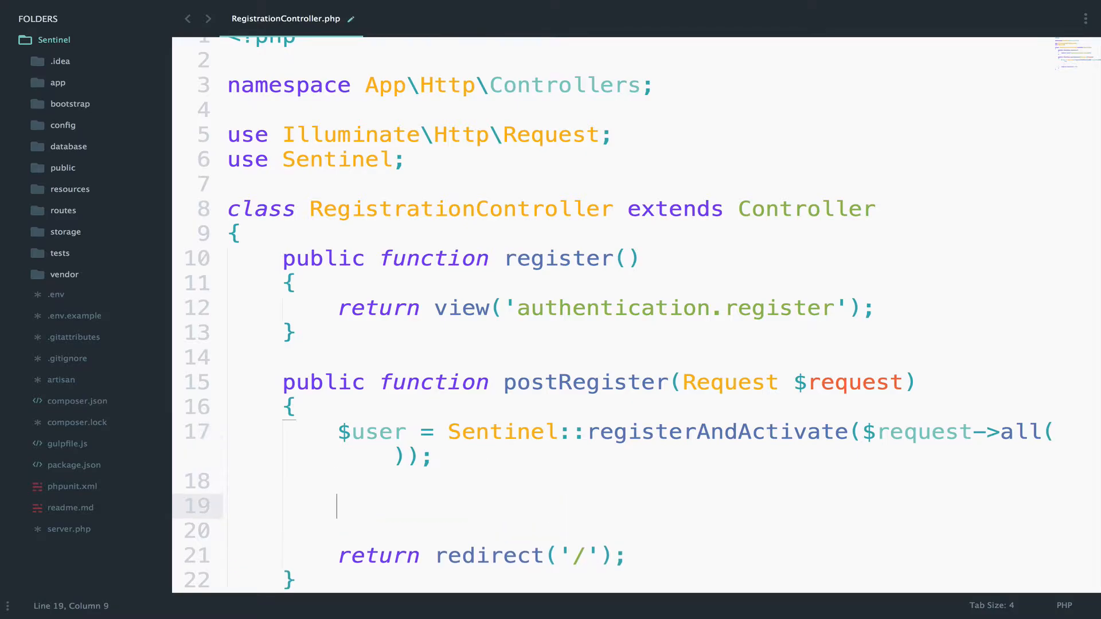
{"action": "mouse_move", "coordinate": [849, 369]}
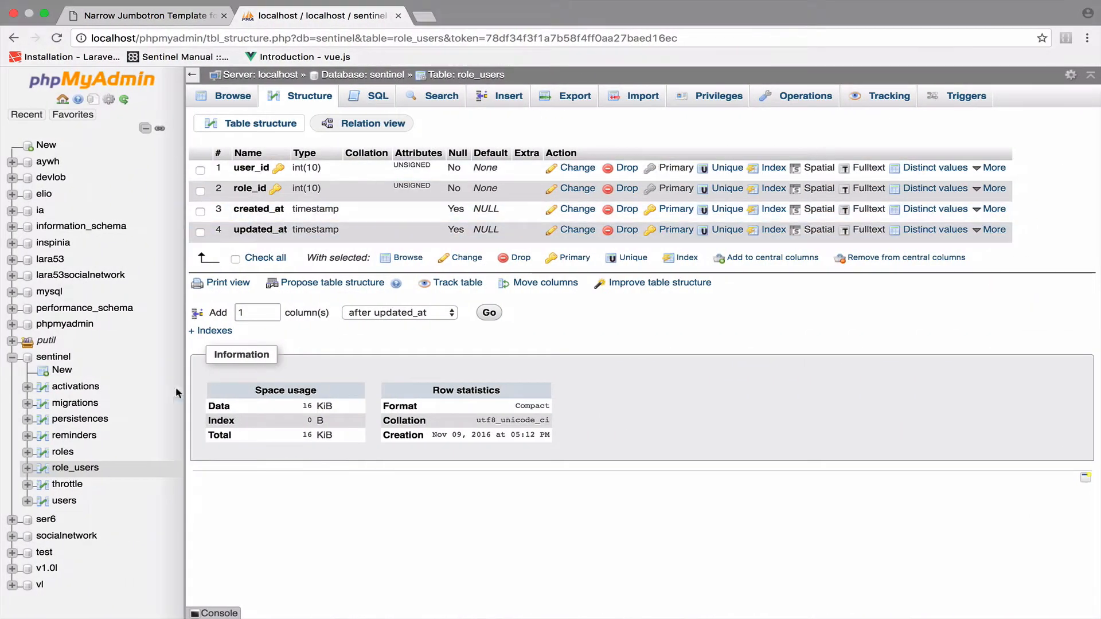
- Browse the roles table showing admin (id 1) and manager (id 2)
{"action": "left_click", "coordinate": [62, 452]}
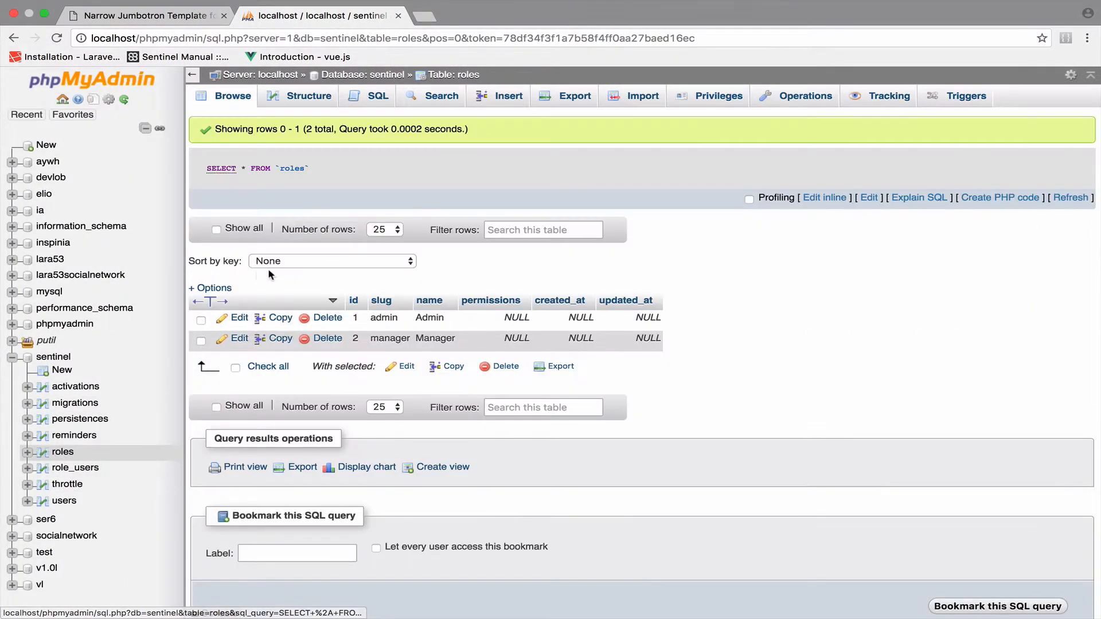
{"action": "mouse_move", "coordinate": [429, 301]}
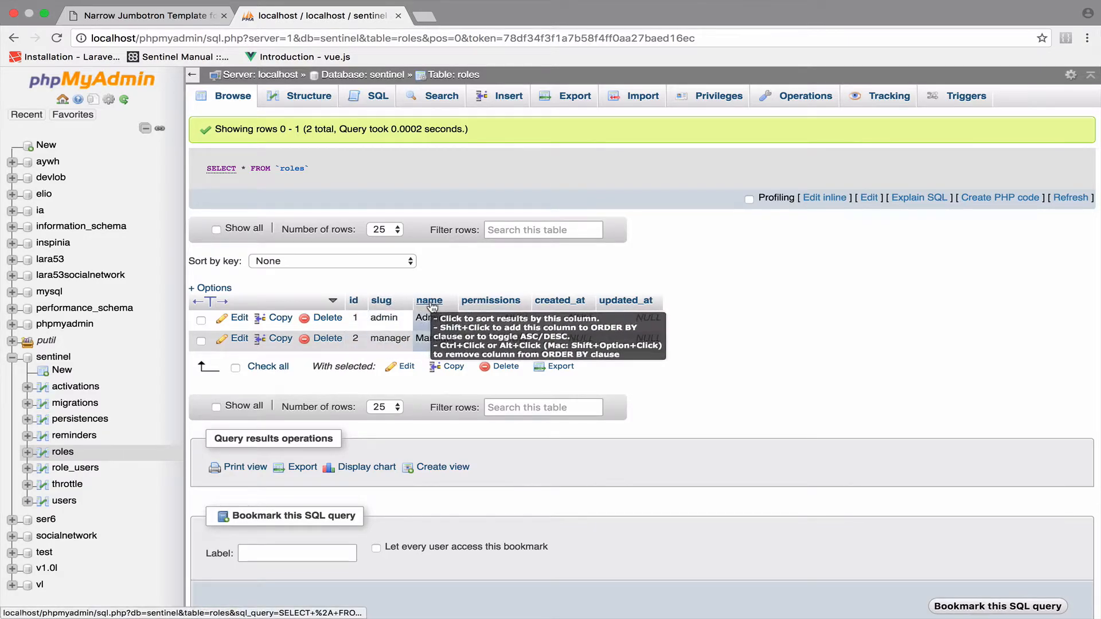
{"action": "mouse_move", "coordinate": [493, 299]}
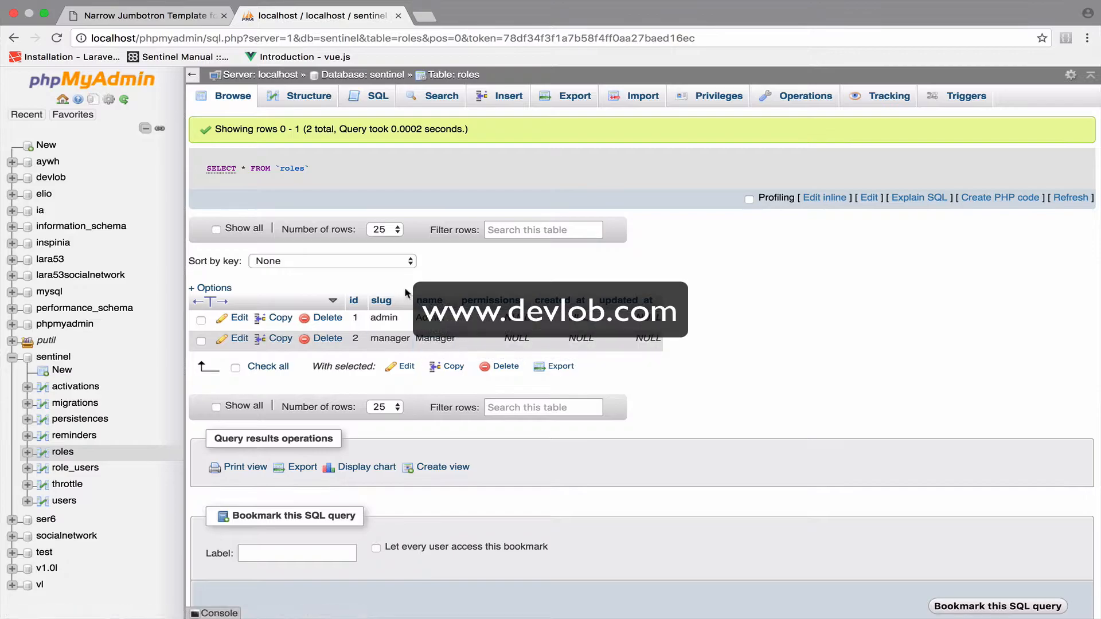
{"action": "mouse_move", "coordinate": [349, 300]}
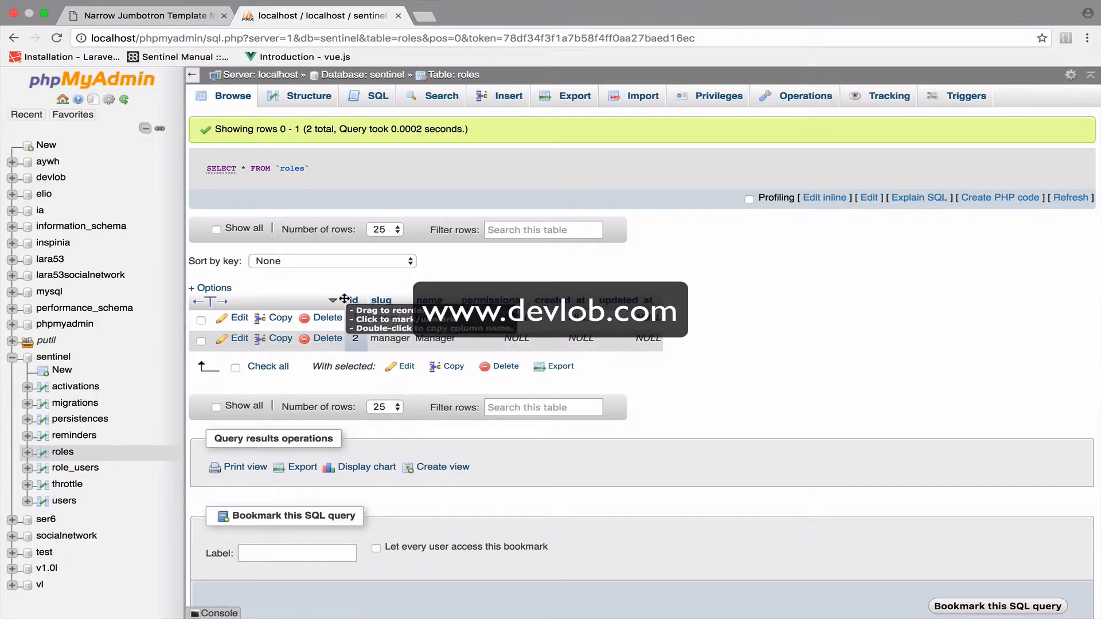
{"action": "mouse_move", "coordinate": [585, 329]}
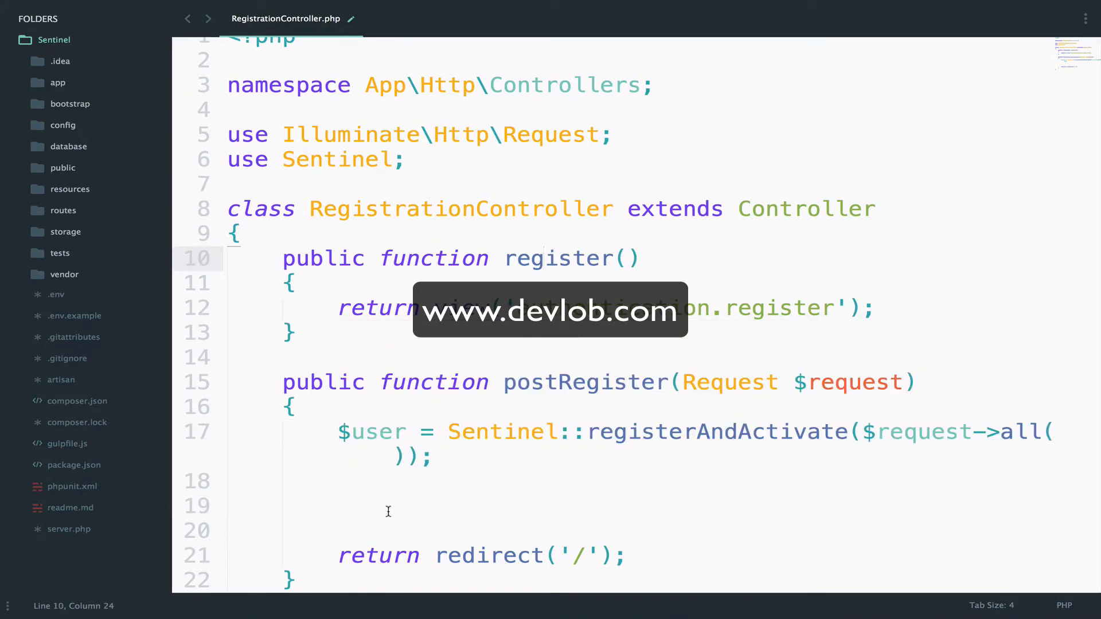
- Write $role = Sentinel::findRoleBySlug('manager'); in postRegister
{"action": "type", "text": "$role = Sentinel"}
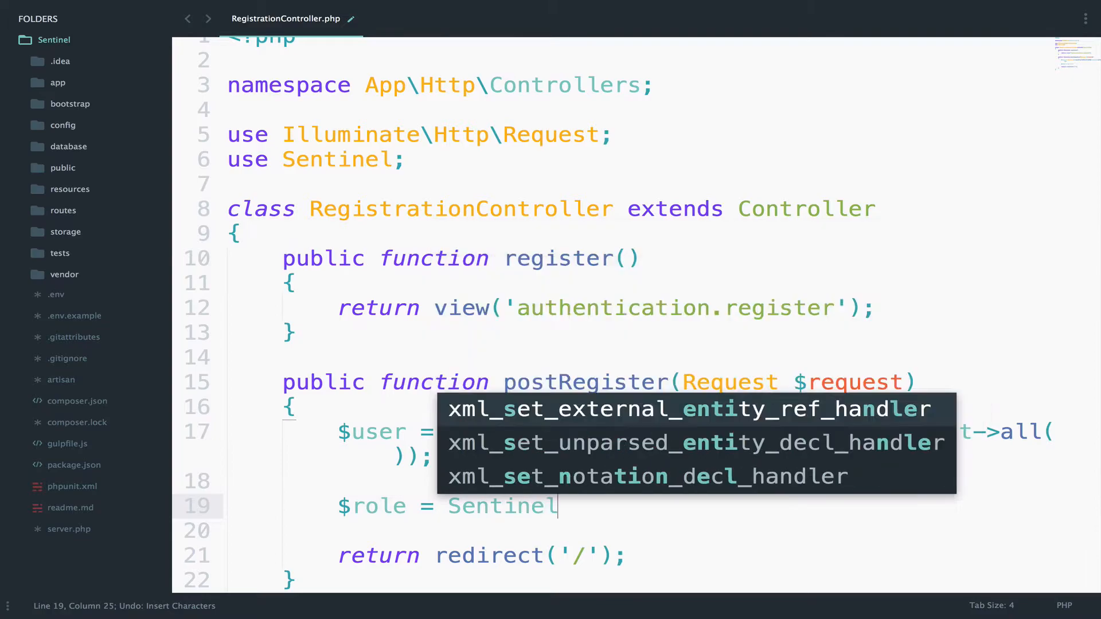
{"action": "type", "text": "::findRoleBy"}
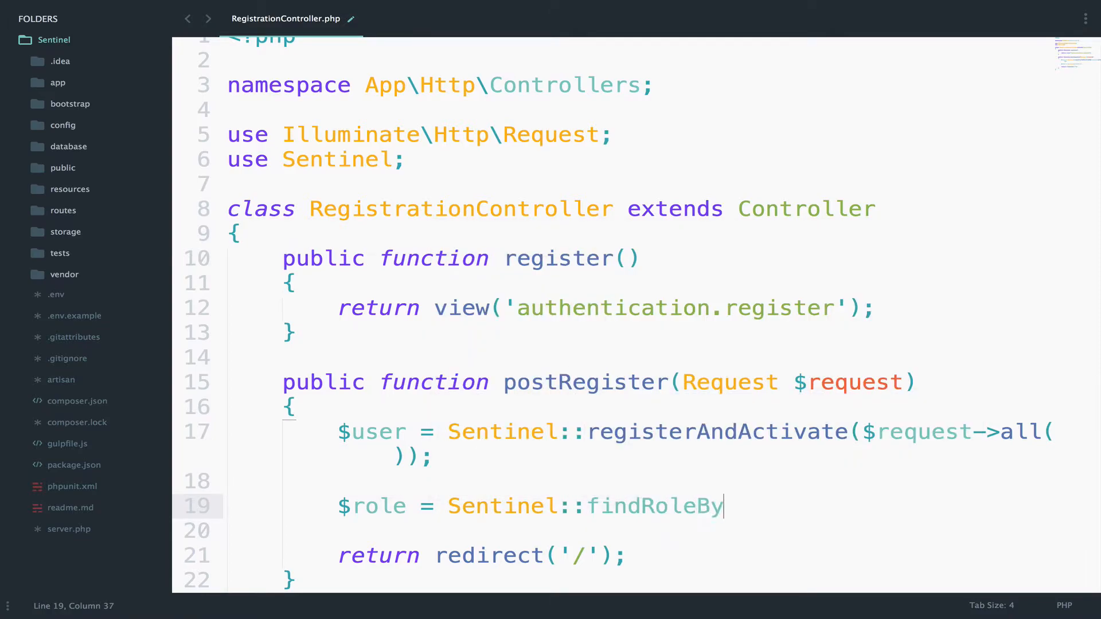
{"action": "type", "text": "Id"}
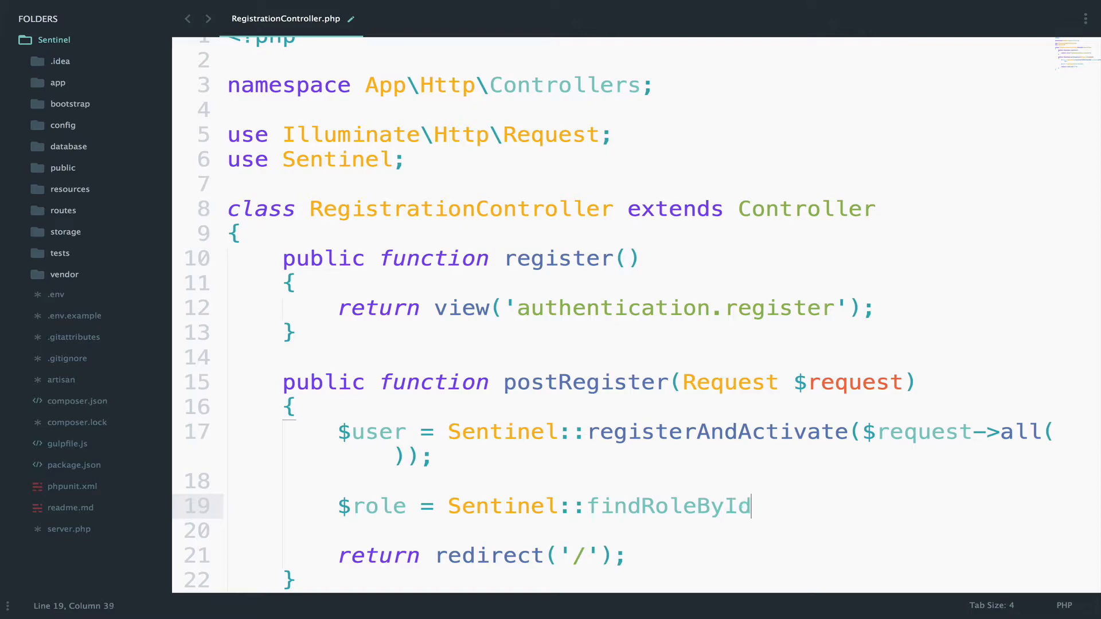
{"action": "key", "text": "Backspace"}
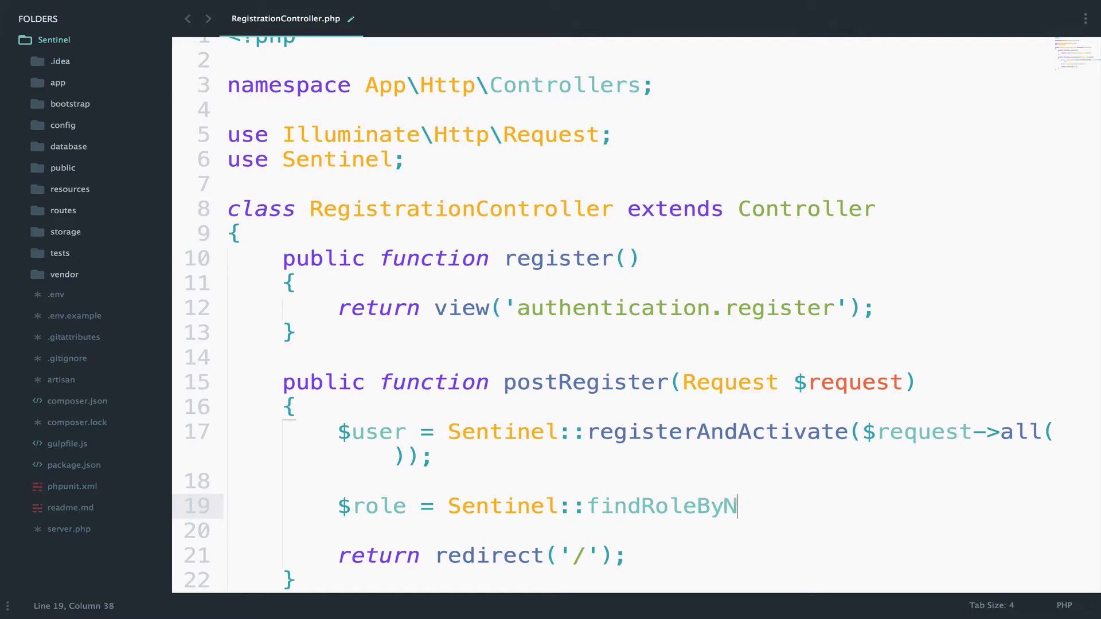
{"action": "type", "text": "lug('"}
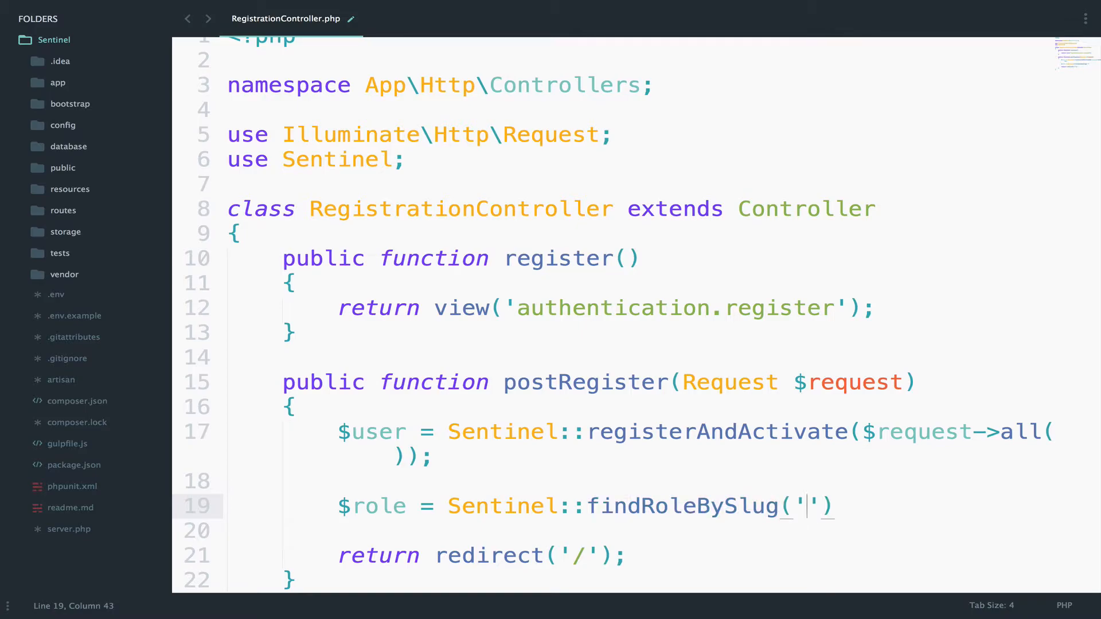
{"action": "type", "text": "manager"}
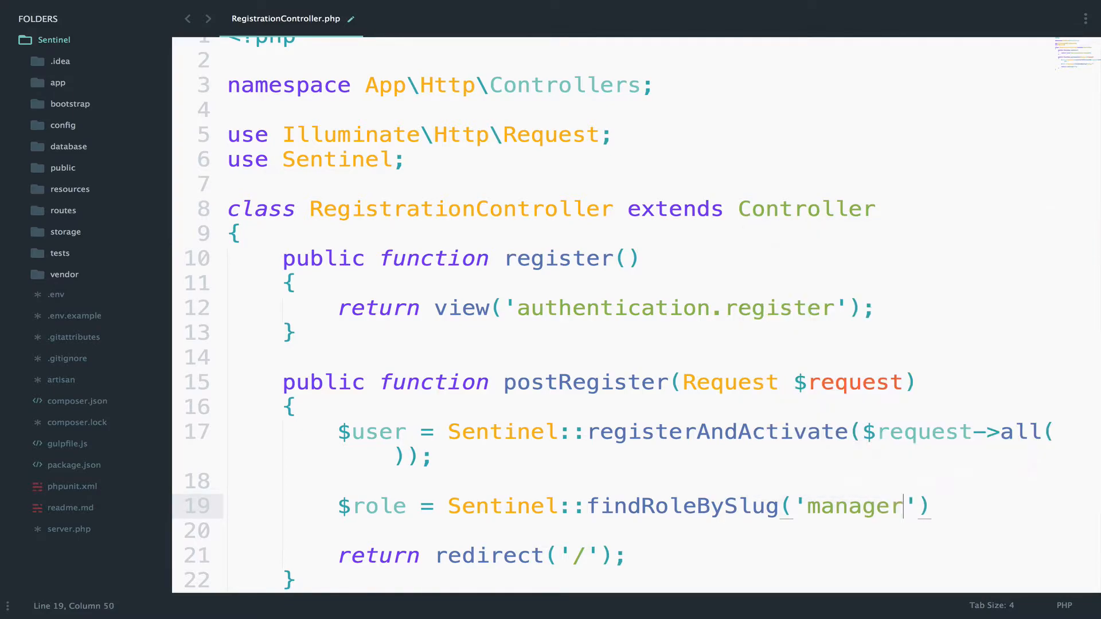
{"action": "type", "text": ";"}
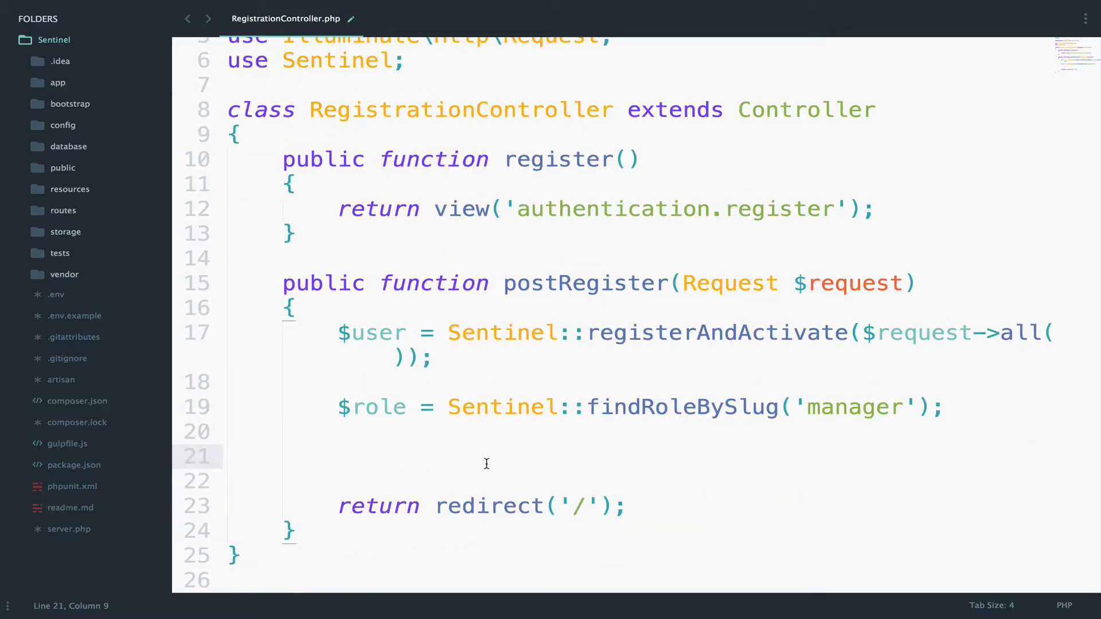
{"action": "mouse_move", "coordinate": [383, 411]}
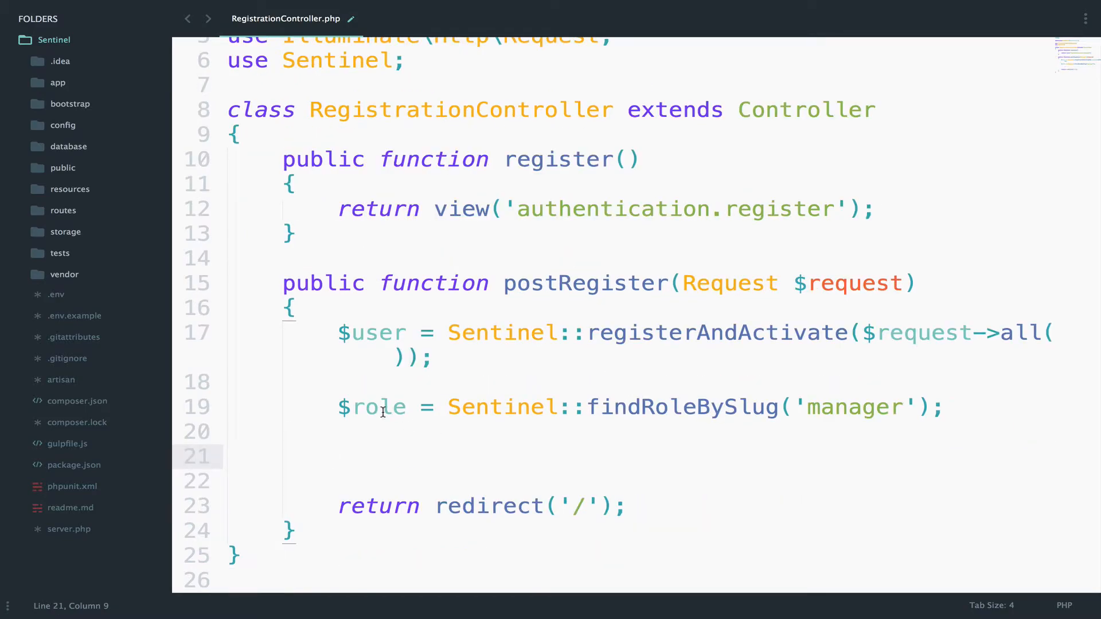
- Add $role->users()->attach($user); to attach the new user to the role
{"action": "double_click", "coordinate": [380, 332]}
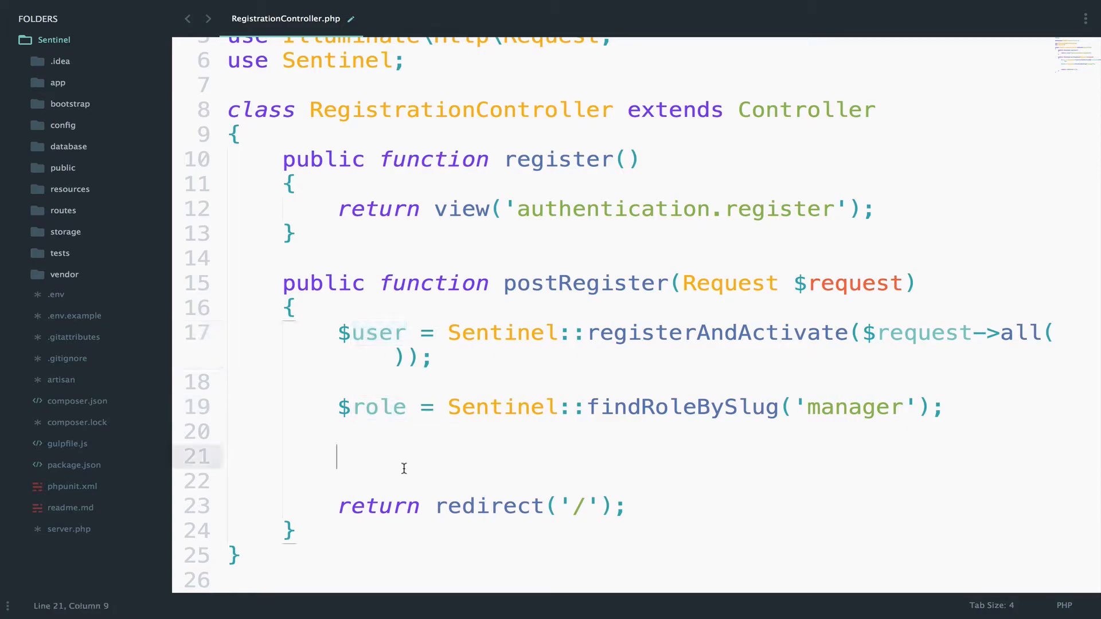
{"action": "type", "text": "$role-"}
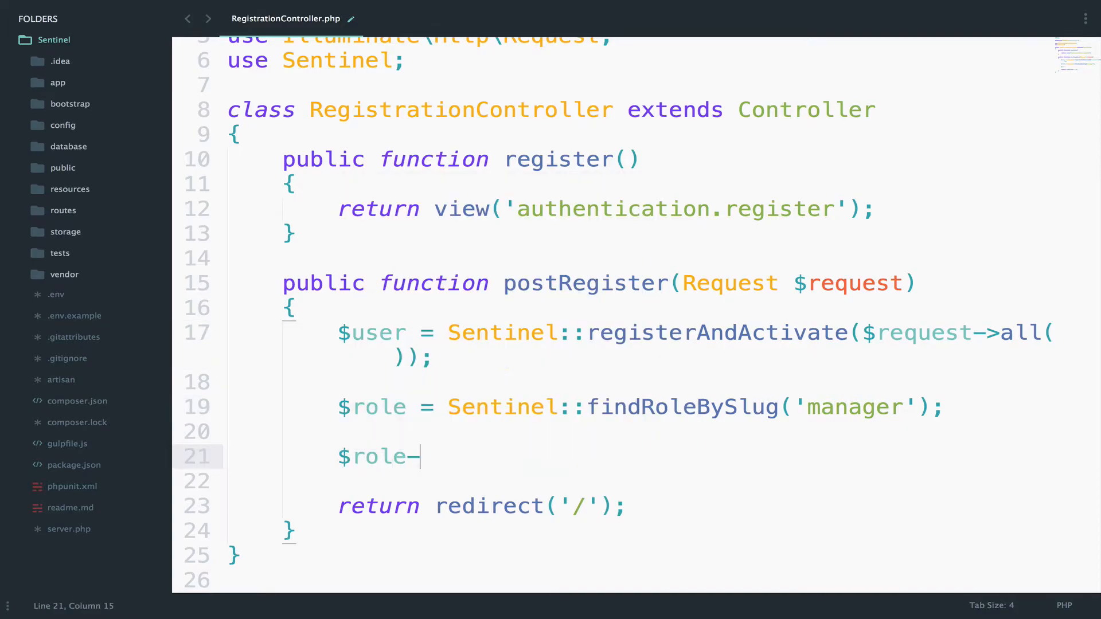
{"action": "type", "text": ">users()->attach"}
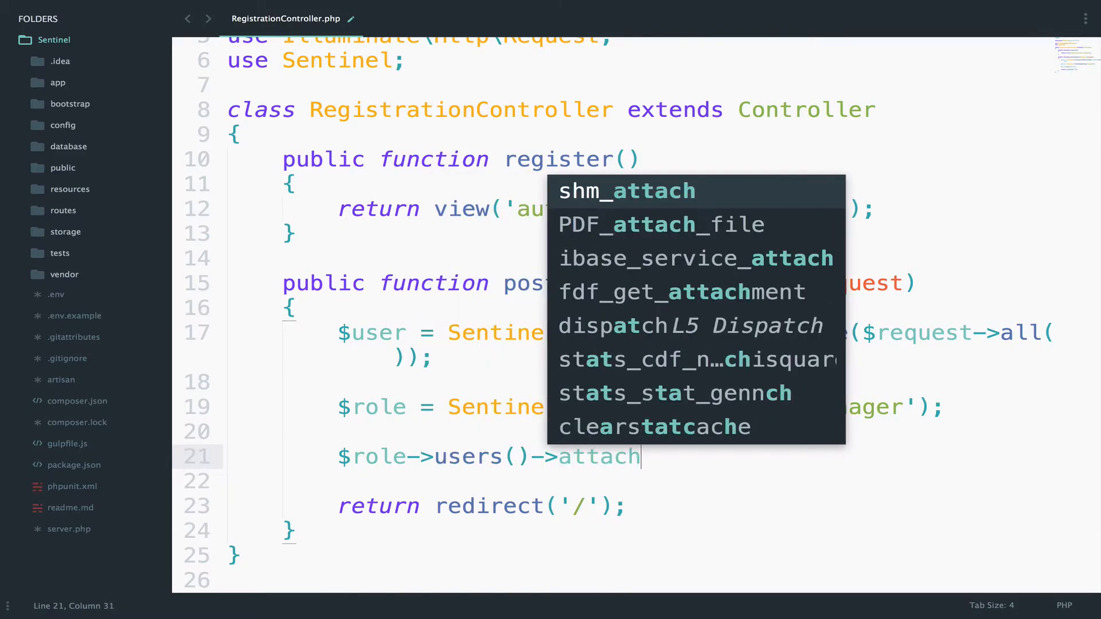
{"action": "type", "text": "($user);"}
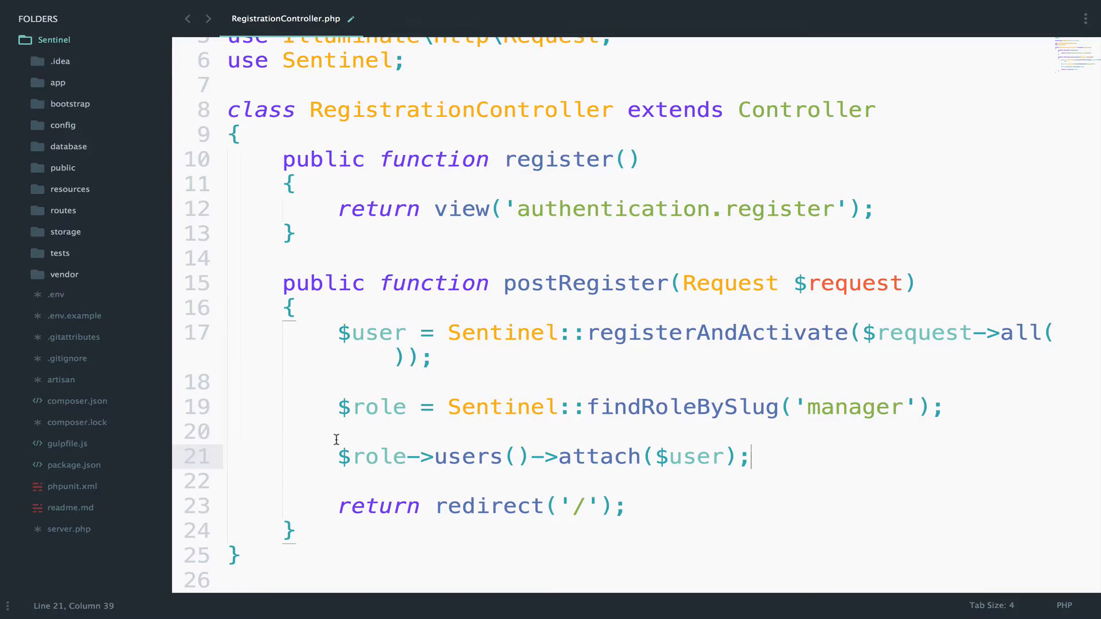
{"action": "double_click", "coordinate": [468, 456]}
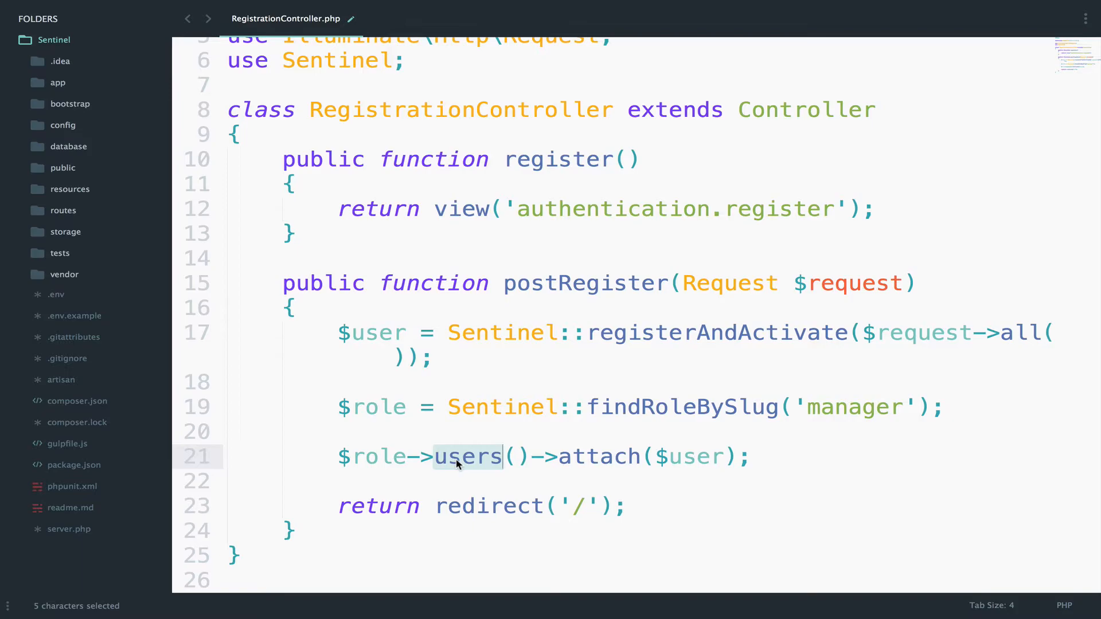
{"action": "double_click", "coordinate": [598, 457]}
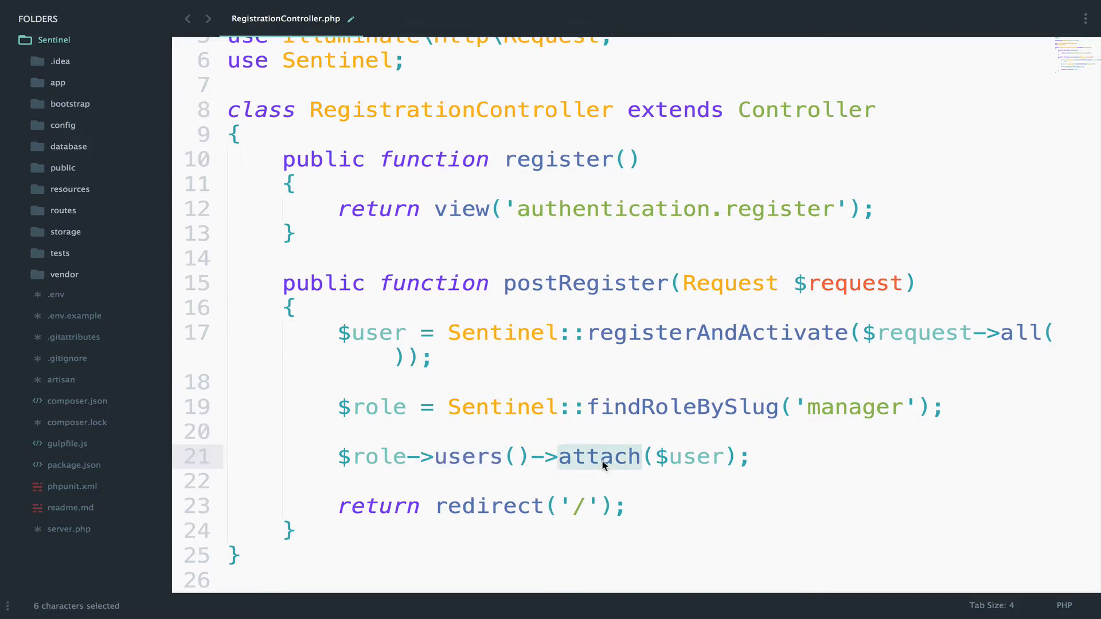
{"action": "left_click", "coordinate": [514, 430]}
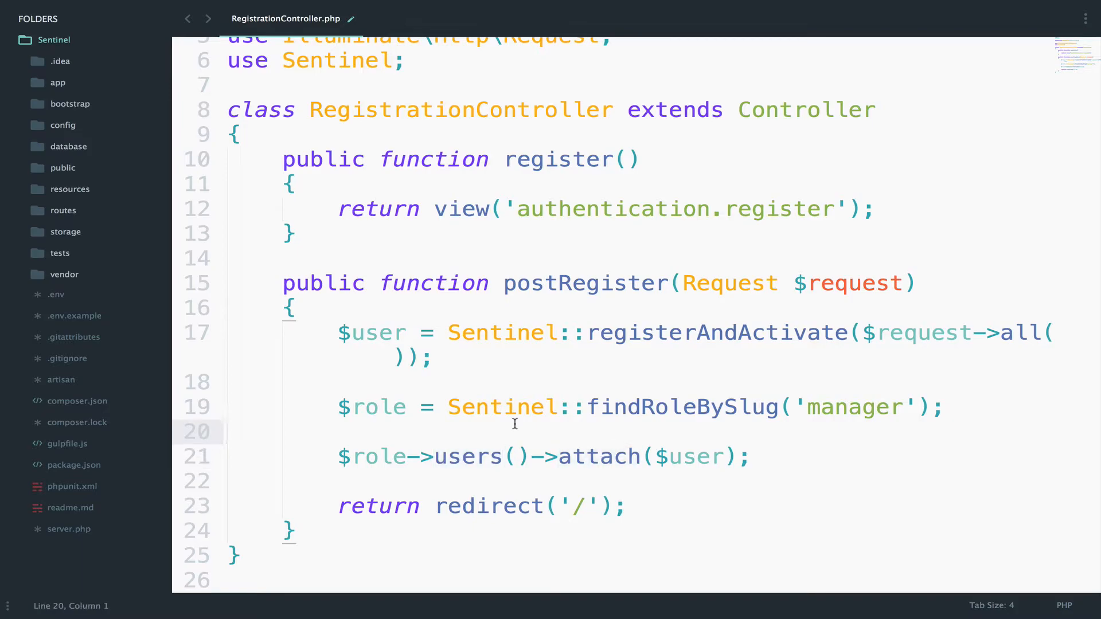
{"action": "double_click", "coordinate": [380, 456]}
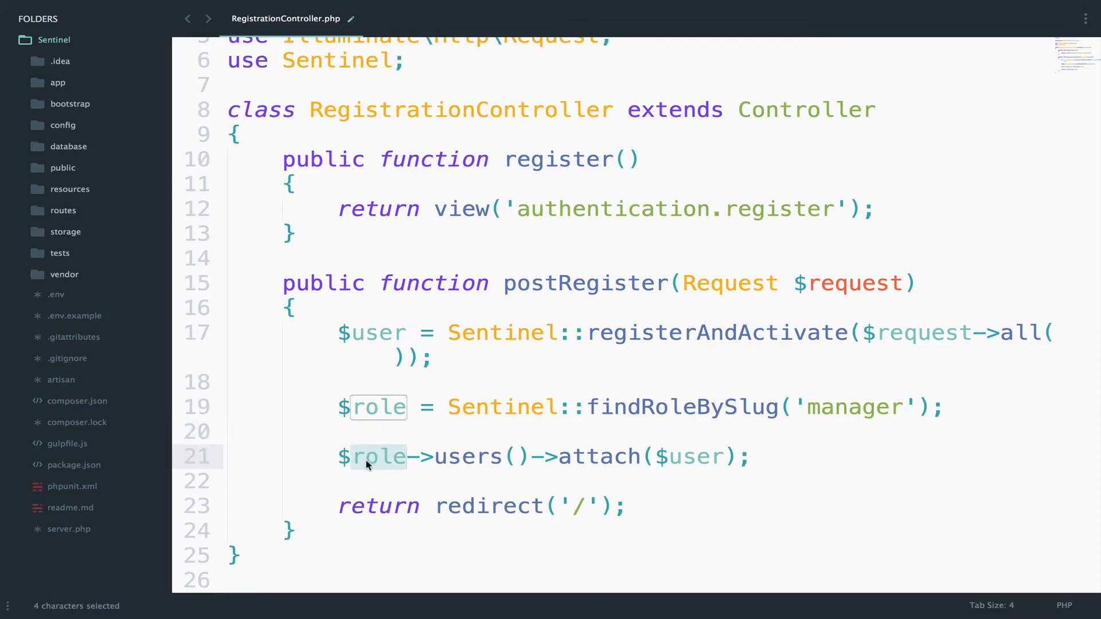
{"action": "mouse_move", "coordinate": [506, 456]}
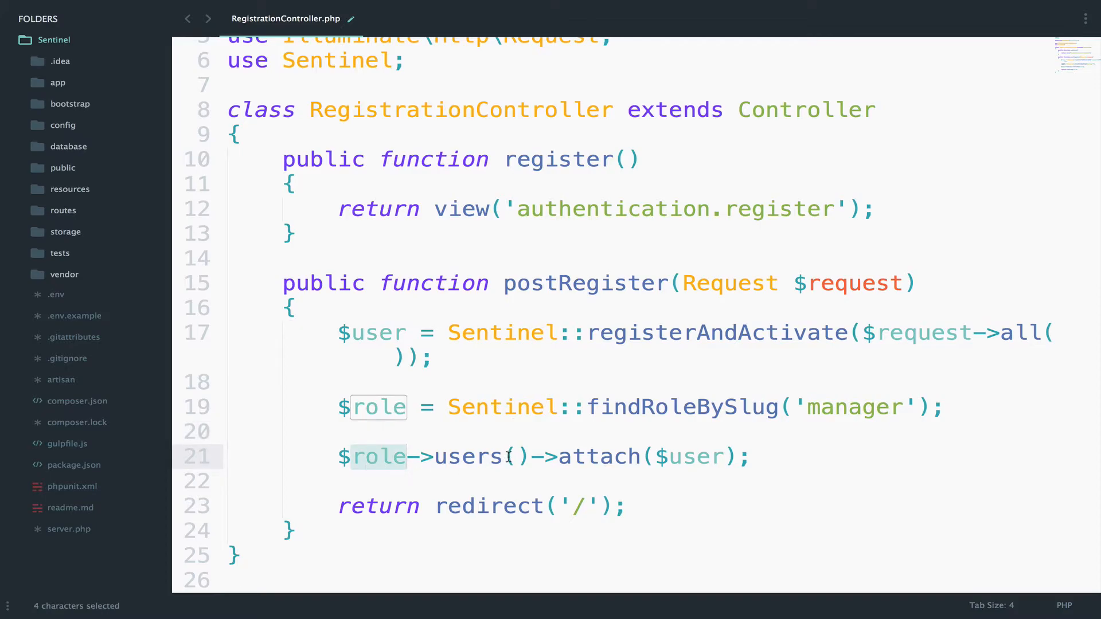
{"action": "double_click", "coordinate": [468, 457]}
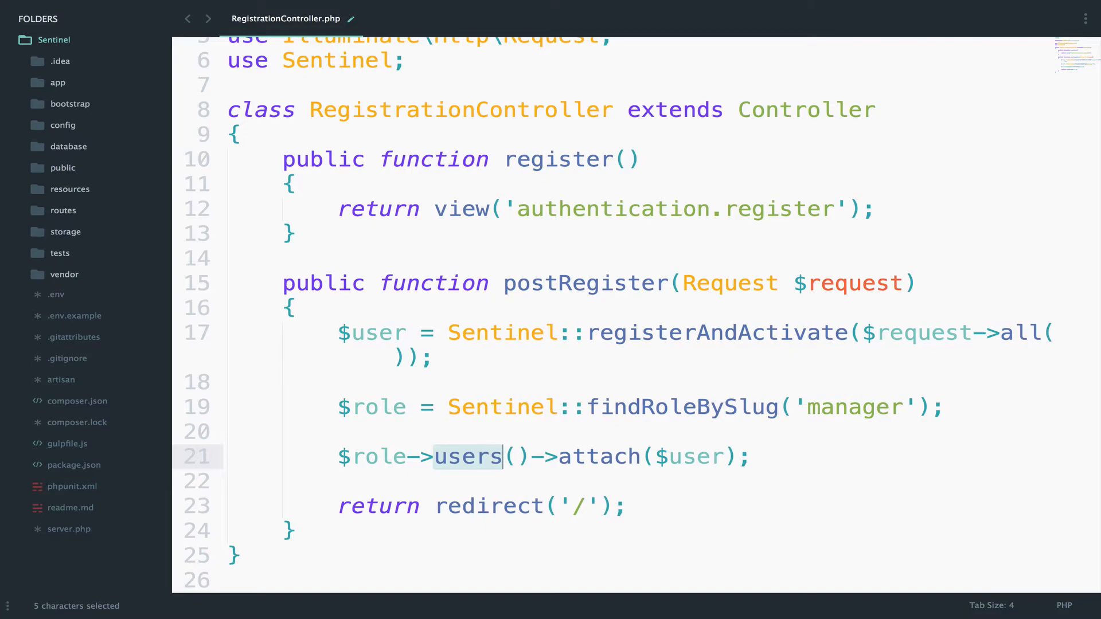
{"action": "key", "text": "ctrl+p"}
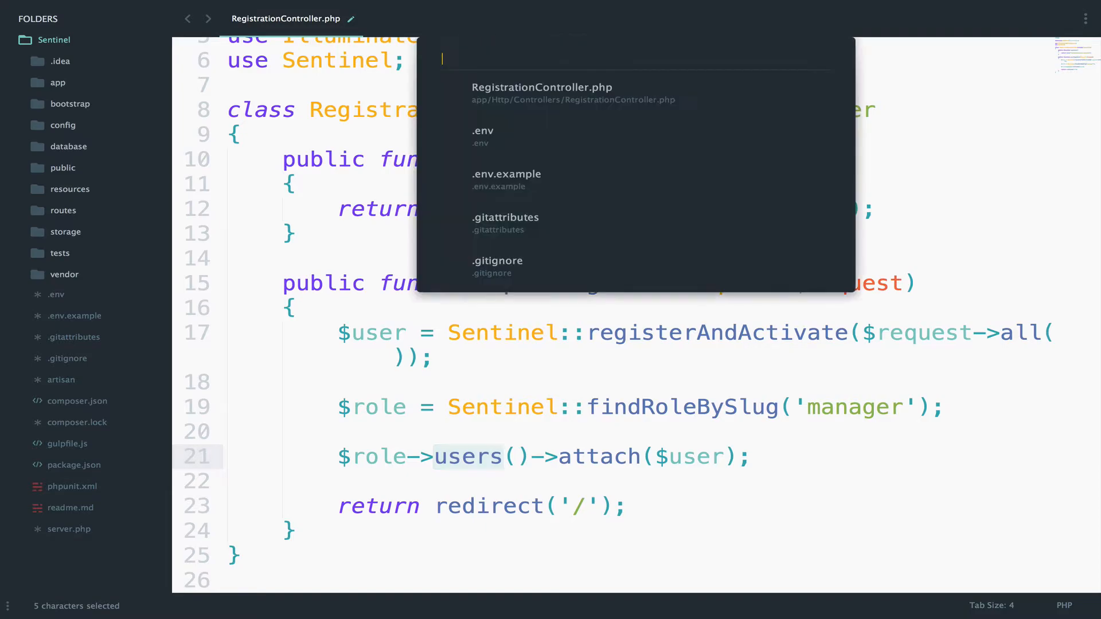
- Inspect the users() relationship in EloquentRole.php, then return to RegistrationController
{"action": "type", "text": "EloqueR"}
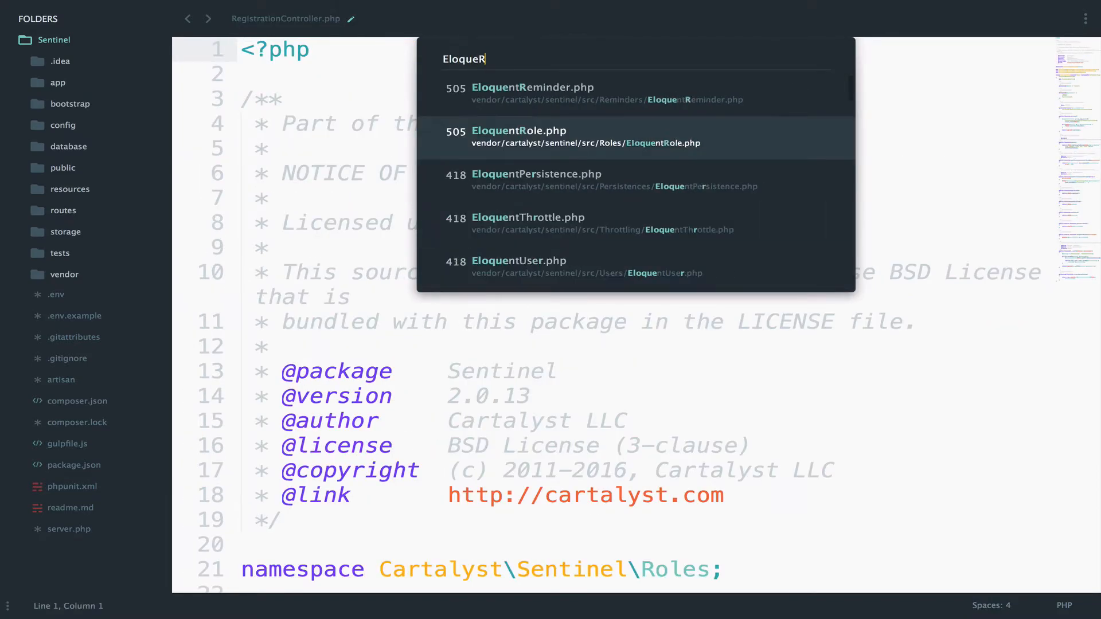
{"action": "left_click", "coordinate": [519, 136]}
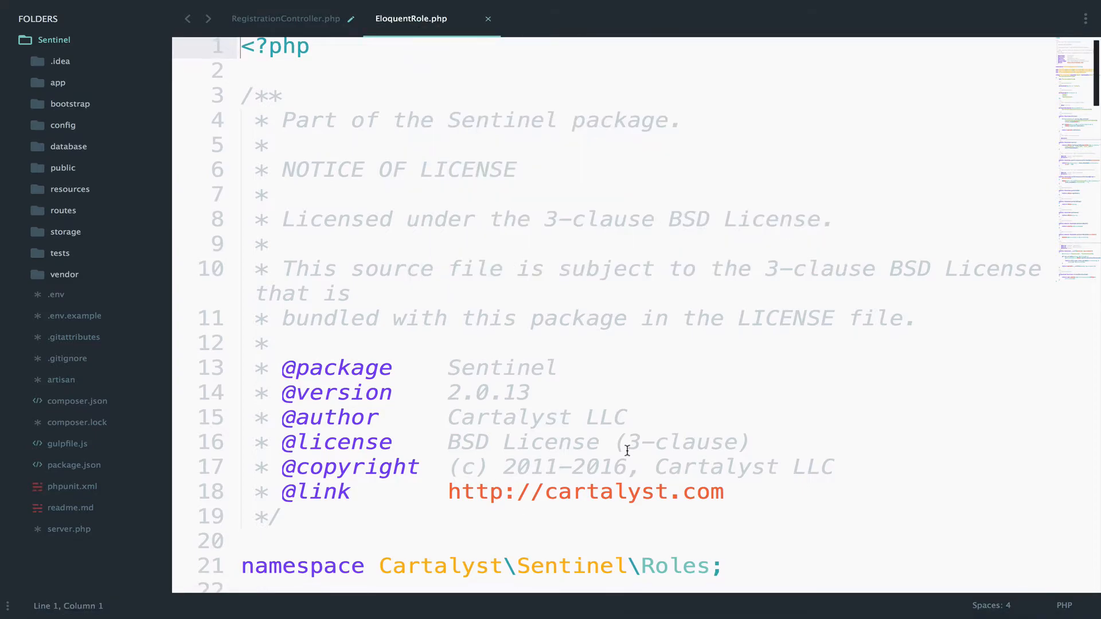
{"action": "scroll", "scroll_direction": "down", "scroll_amount": 3}
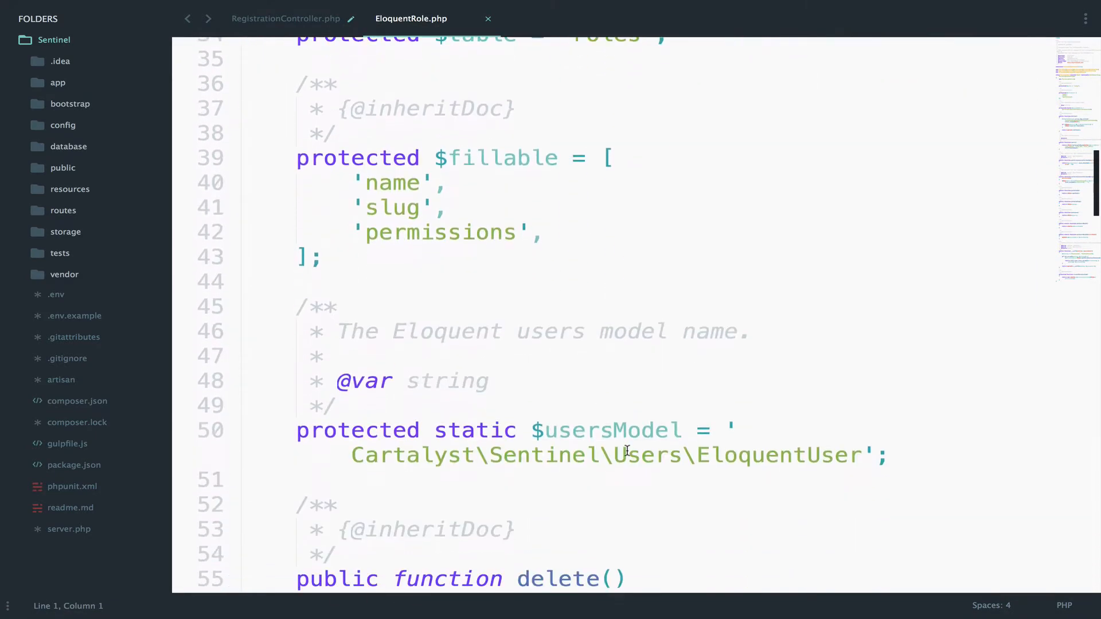
{"action": "scroll", "scroll_direction": "down", "scroll_amount": 3}
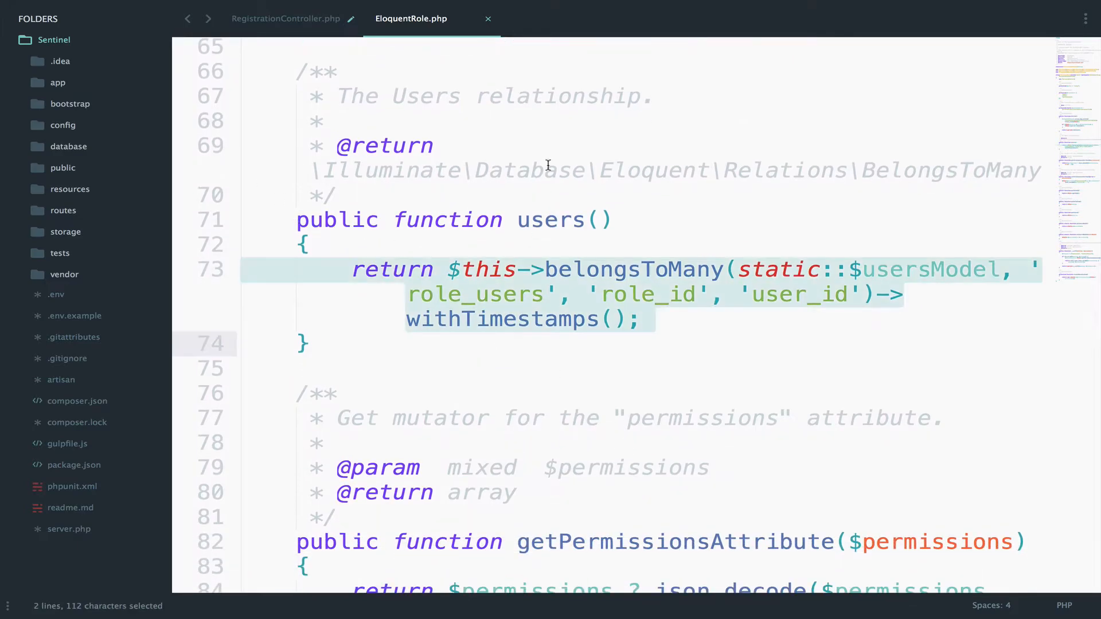
{"action": "left_click", "coordinate": [286, 18]}
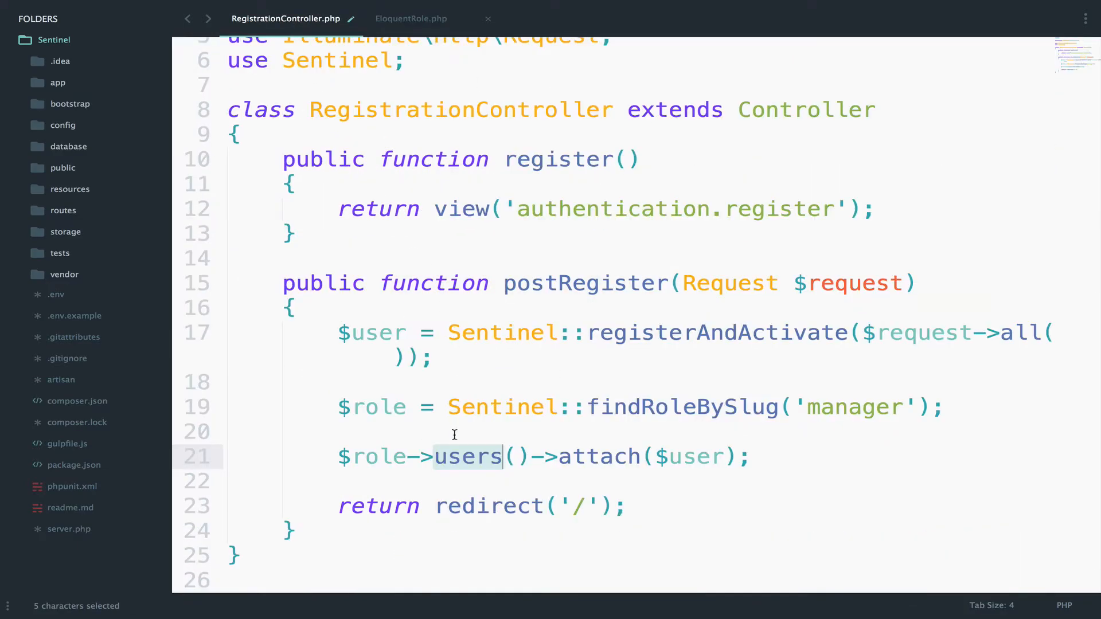
{"action": "mouse_move", "coordinate": [614, 450]}
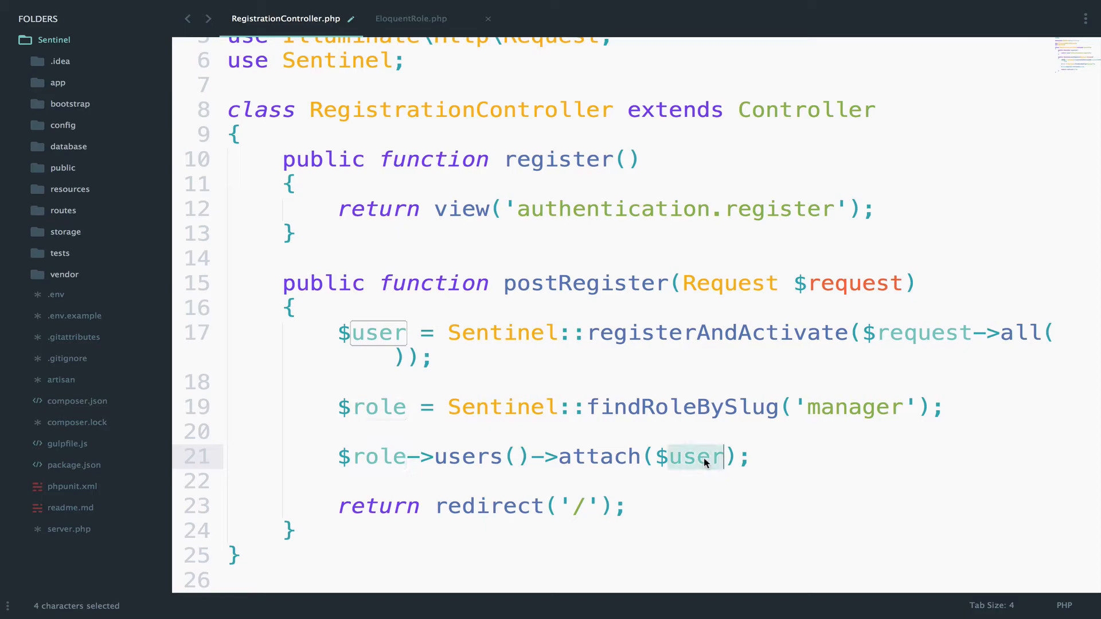
{"action": "left_click", "coordinate": [559, 457]}
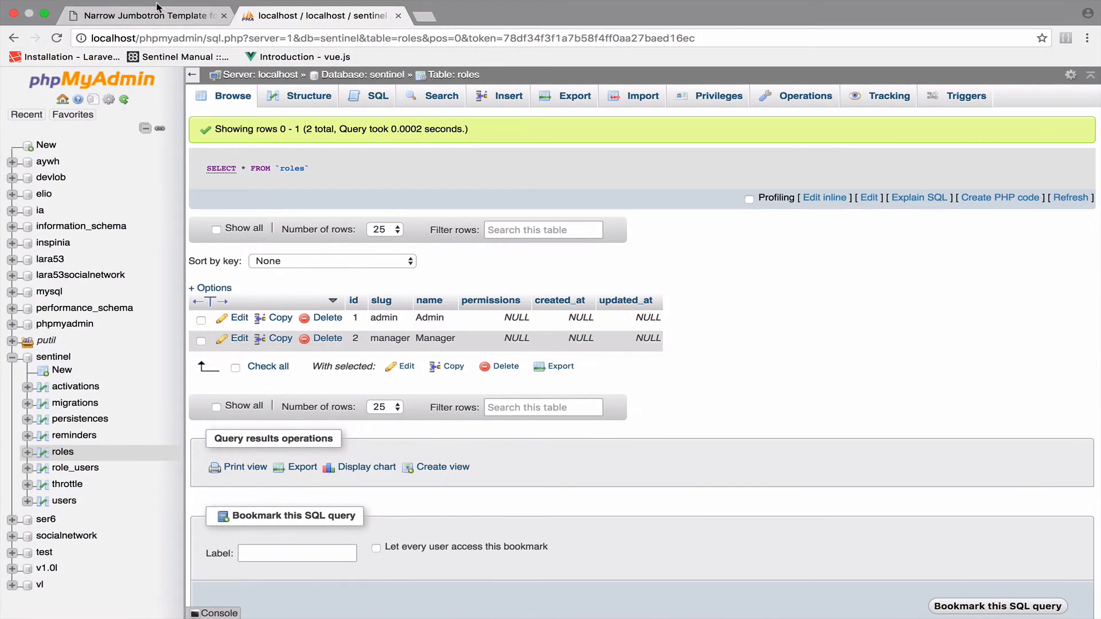
- Submit the filled registration form to create a new test account
{"action": "left_click", "coordinate": [148, 15]}
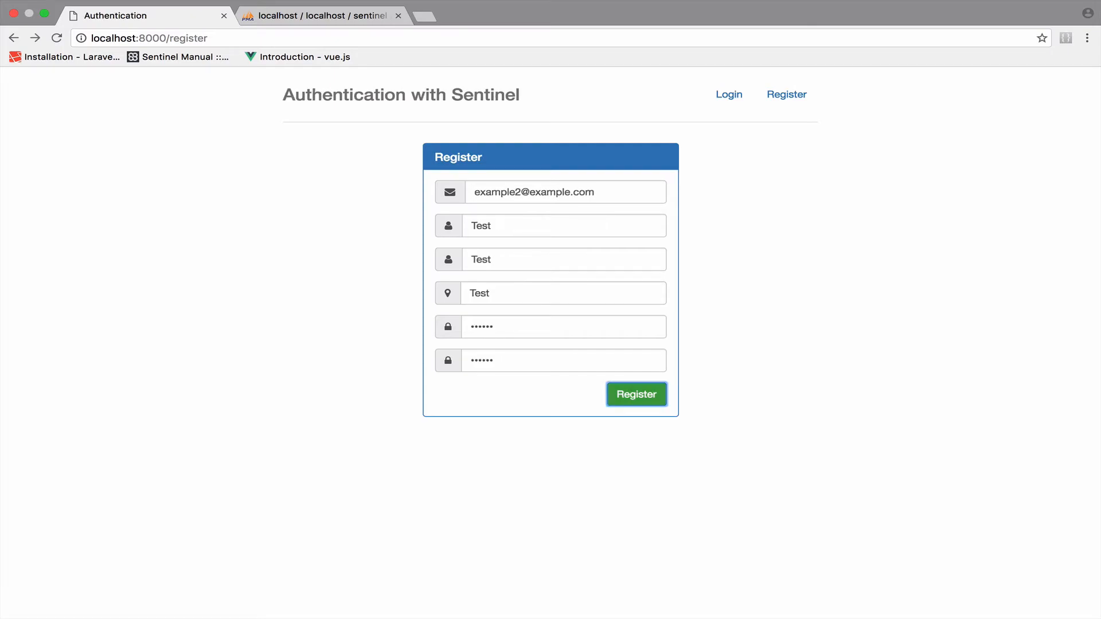
{"action": "left_click", "coordinate": [635, 393]}
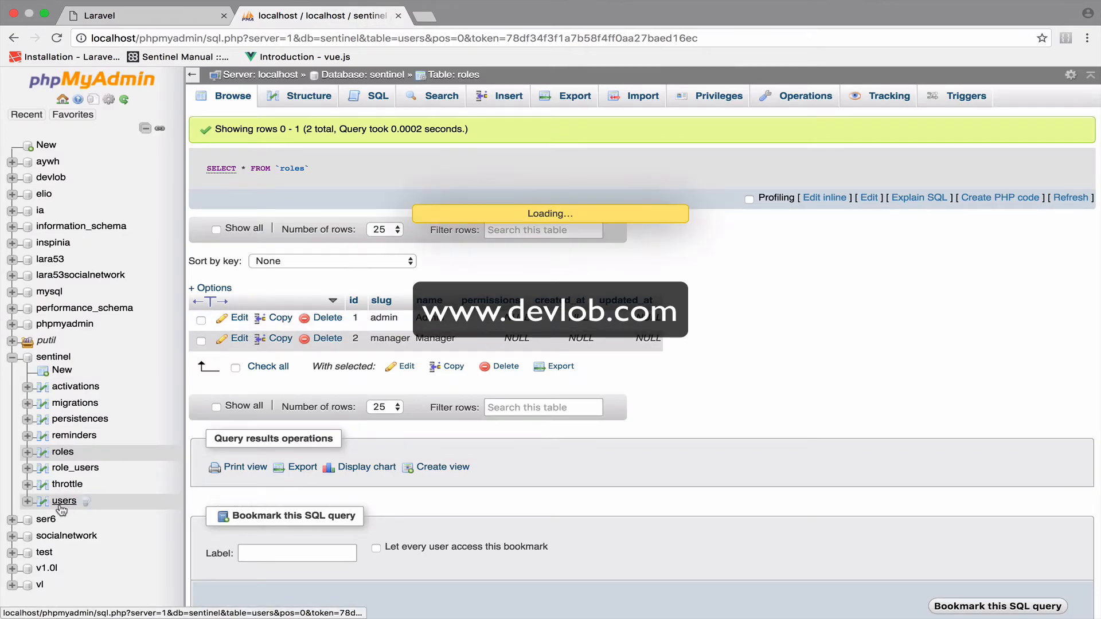
- Compare users, role_users and roles tables to confirm user 4 is linked to role 2
{"action": "left_click", "coordinate": [65, 501]}
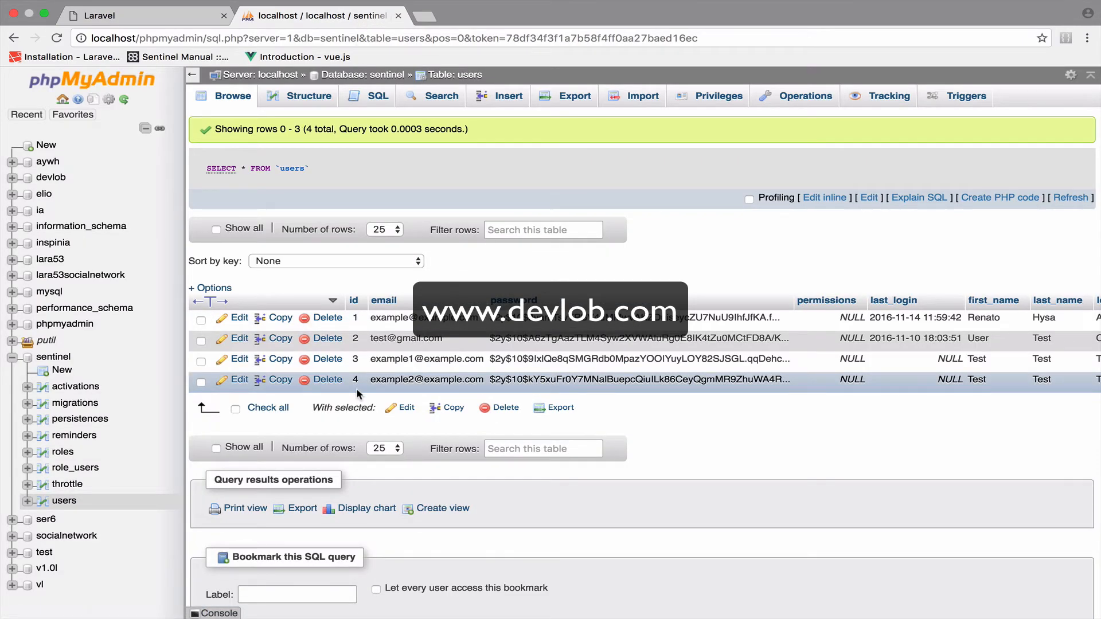
{"action": "scroll", "scroll_direction": "right", "scroll_amount": 3}
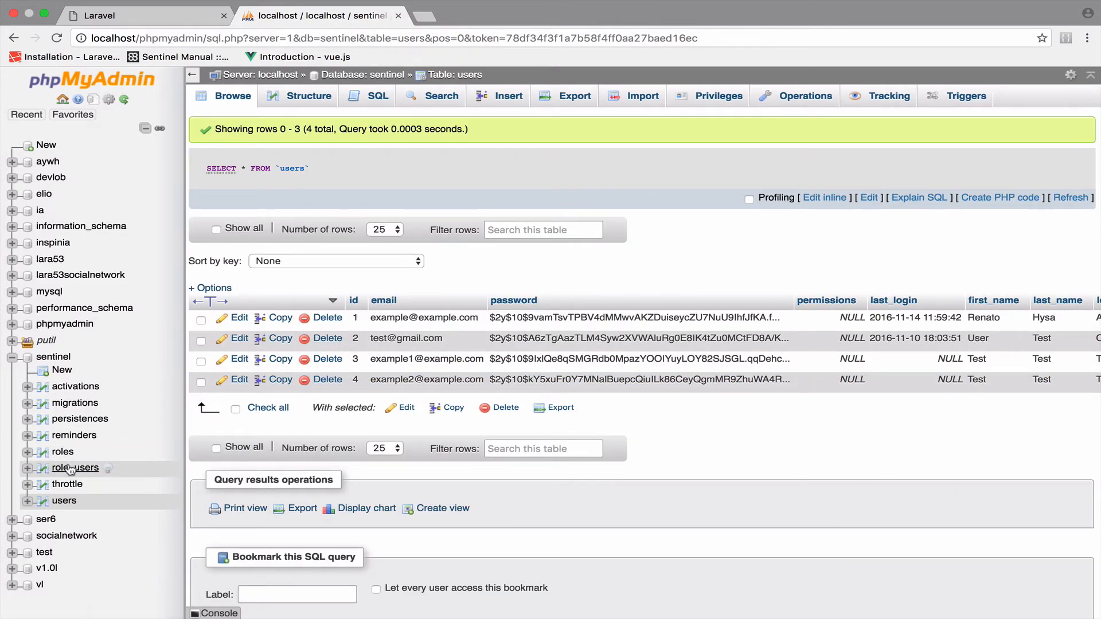
{"action": "left_click", "coordinate": [76, 468]}
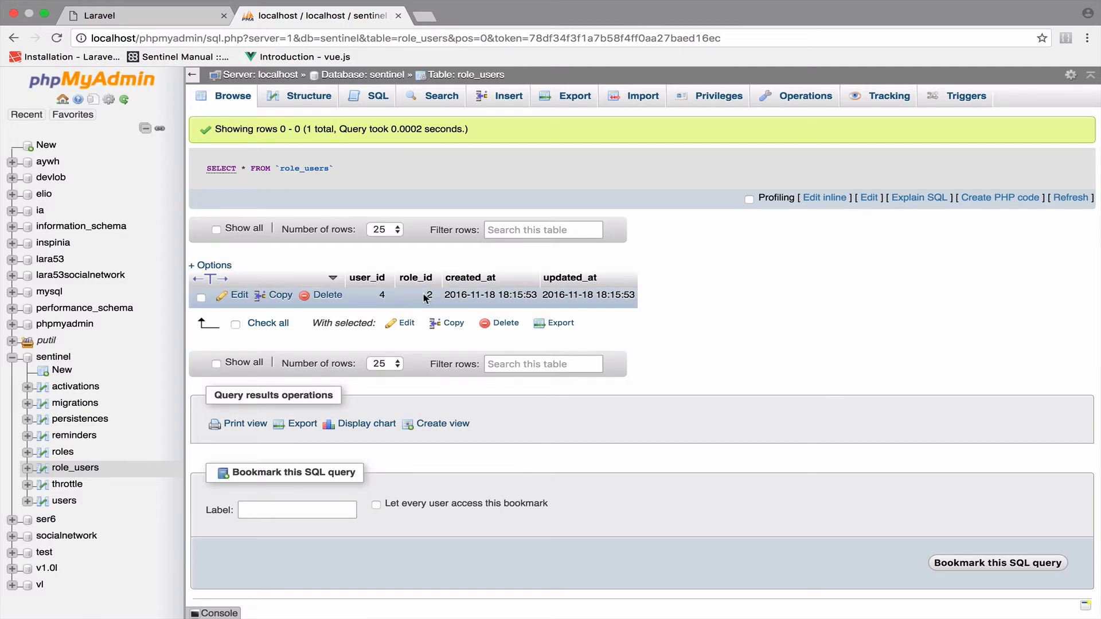
{"action": "mouse_move", "coordinate": [425, 308]}
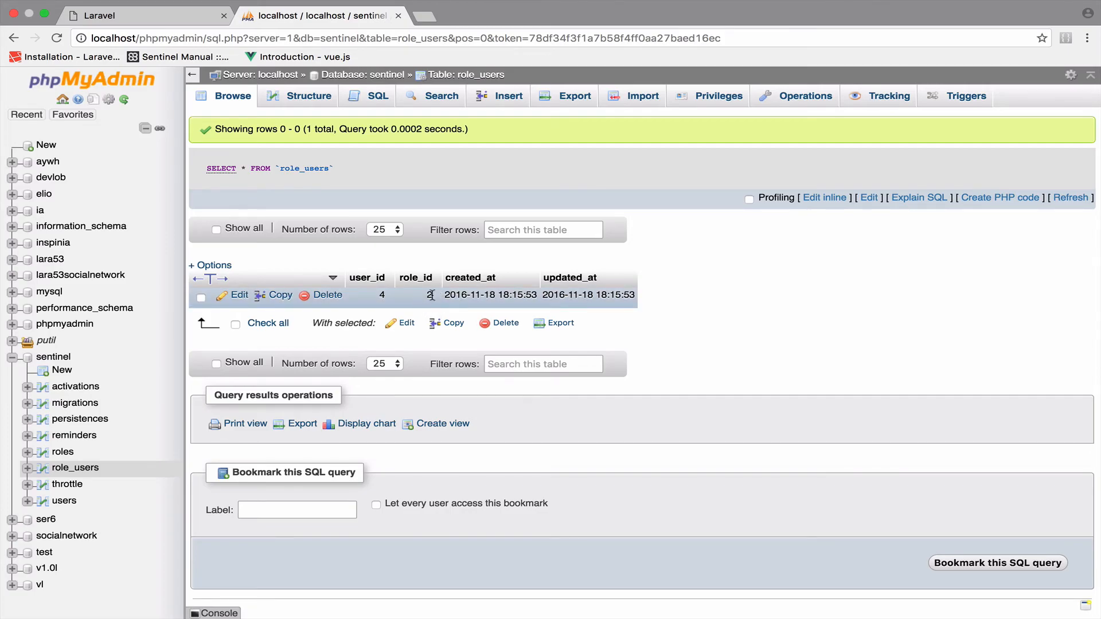
{"action": "mouse_move", "coordinate": [64, 501]}
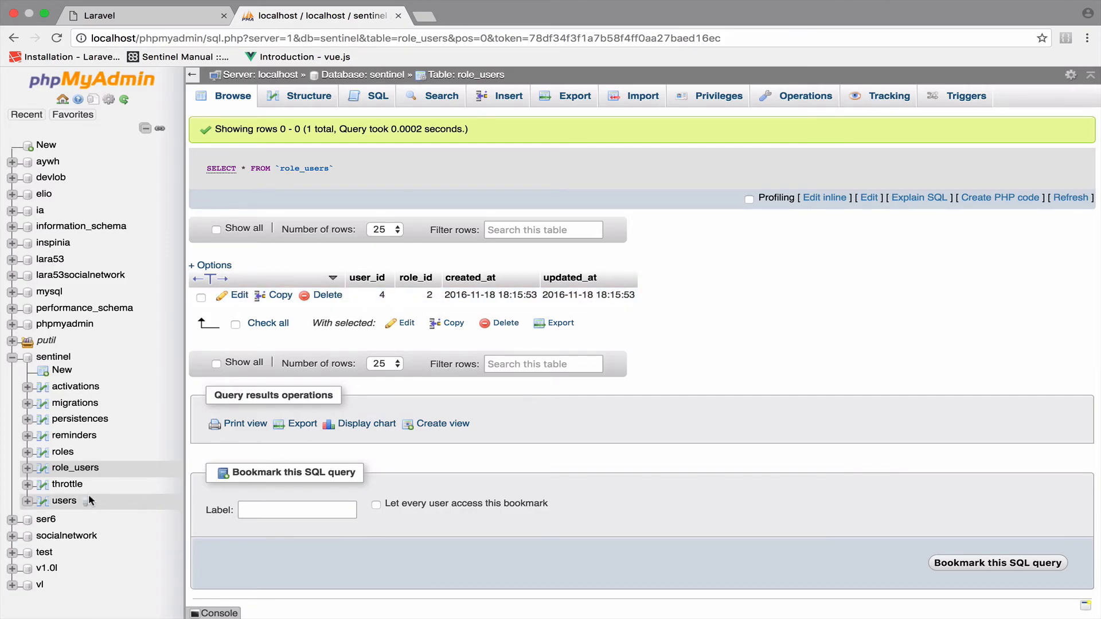
{"action": "left_click", "coordinate": [62, 452]}
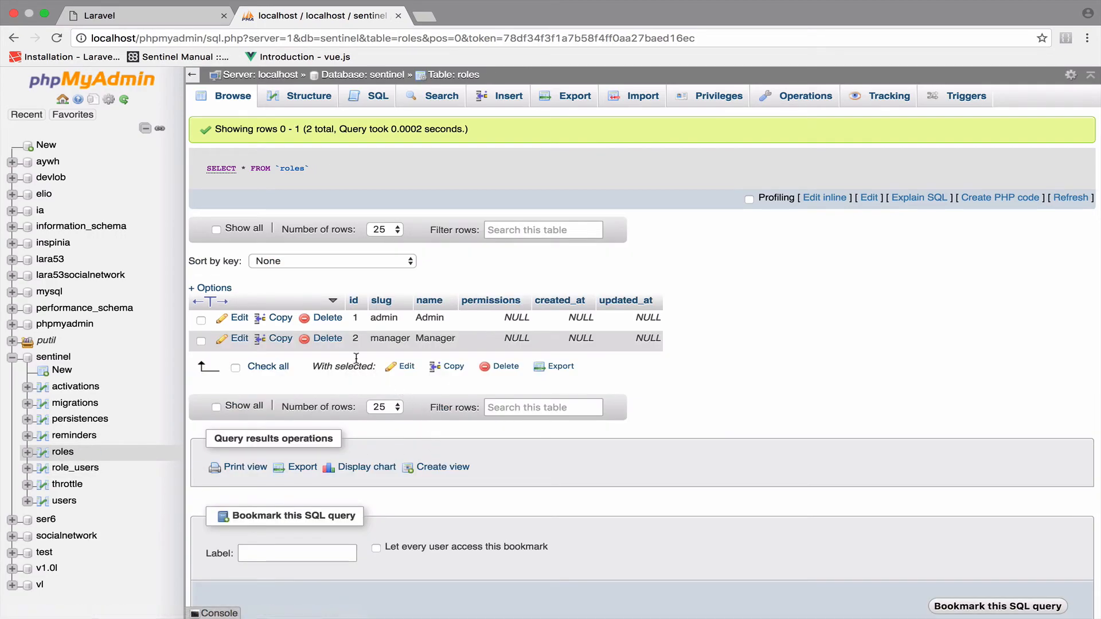
{"action": "mouse_move", "coordinate": [363, 340]}
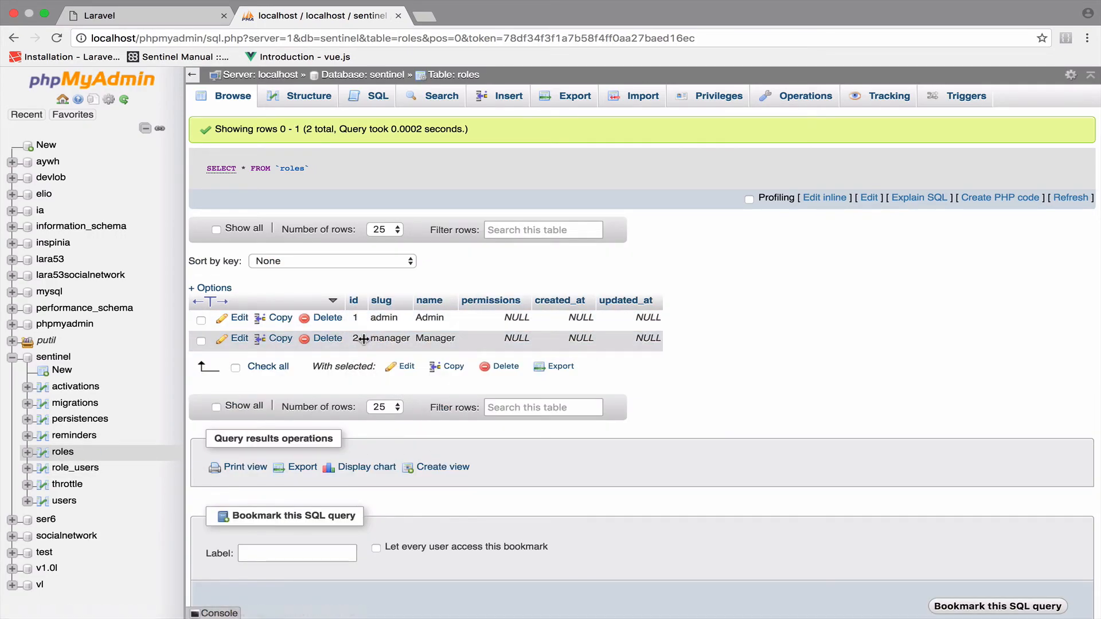
{"action": "mouse_move", "coordinate": [75, 468]}
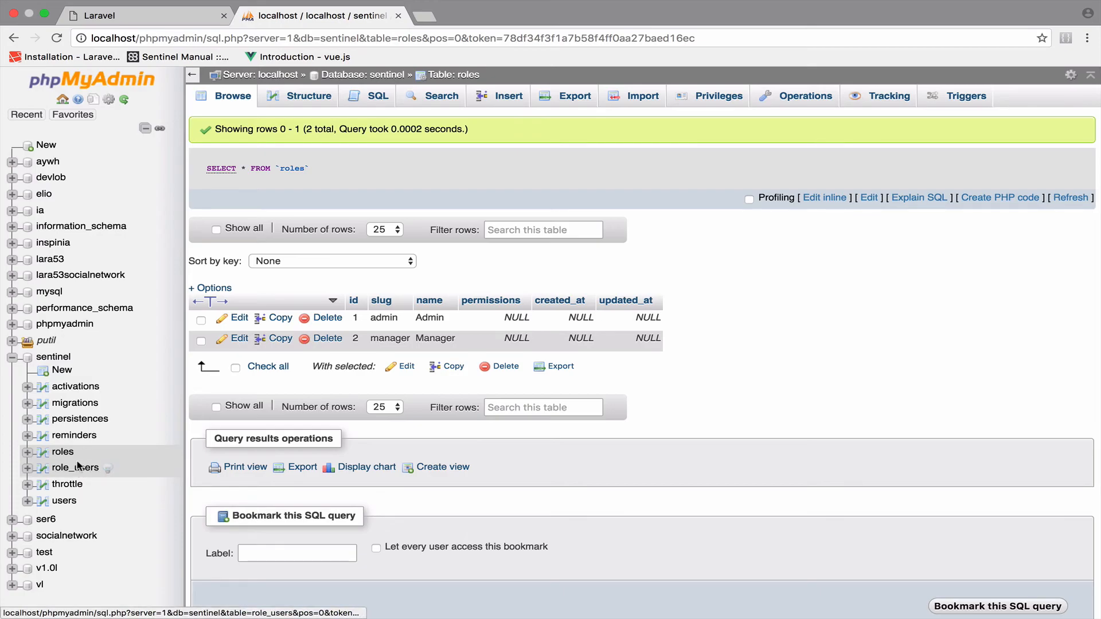
{"action": "left_click", "coordinate": [75, 468]}
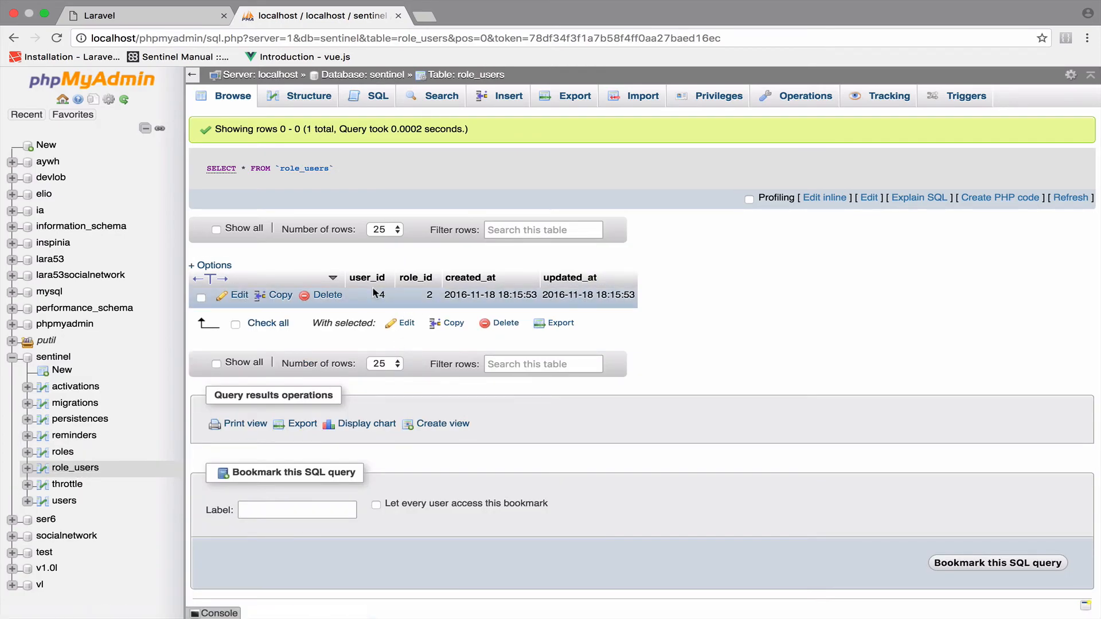
{"action": "mouse_move", "coordinate": [463, 305]}
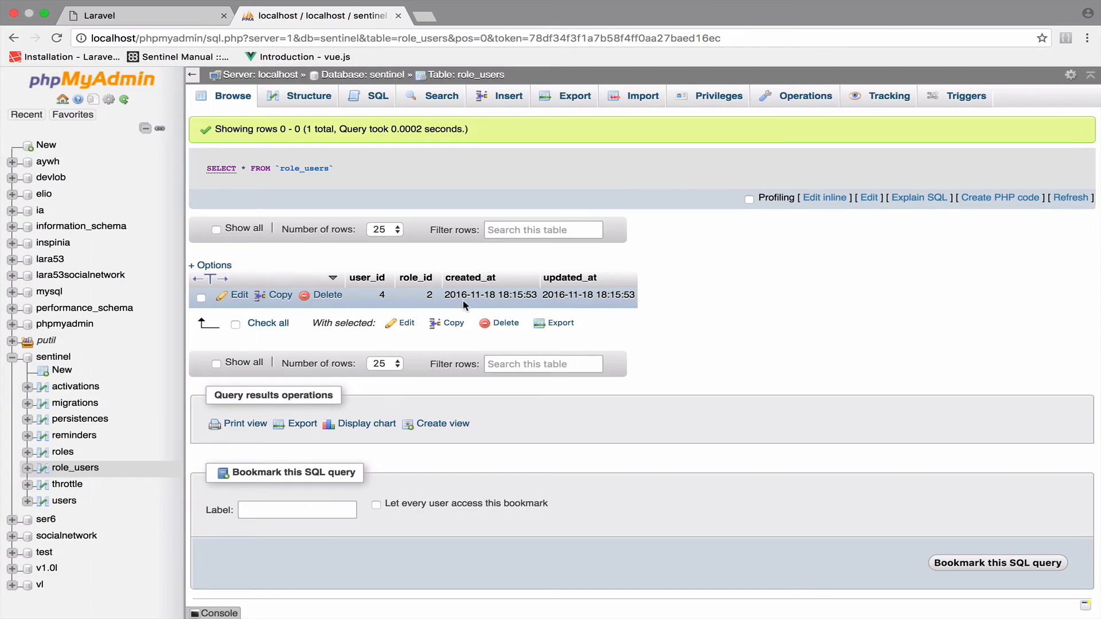